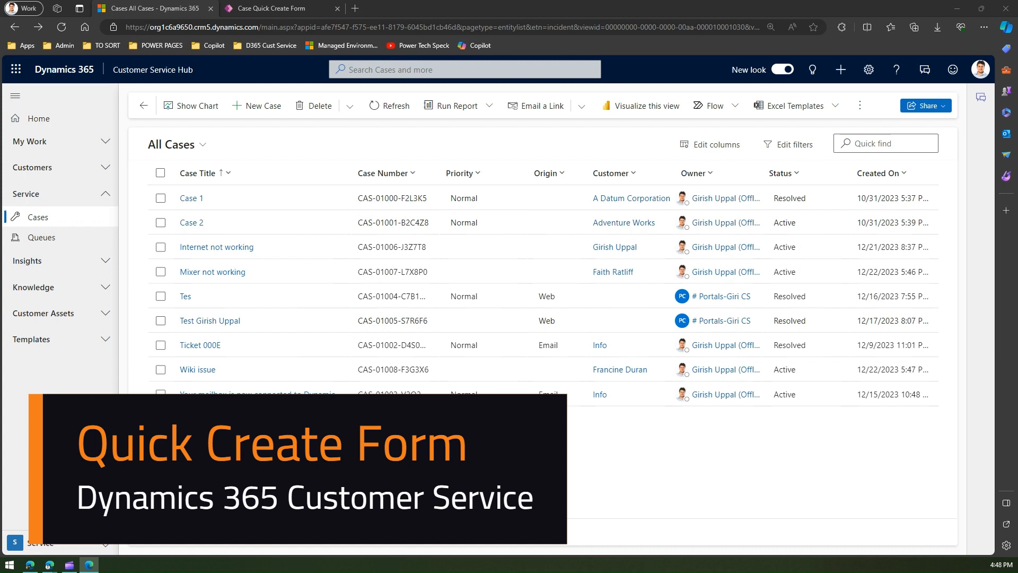
{"action": "mouse_move", "coordinate": [59, 227]}
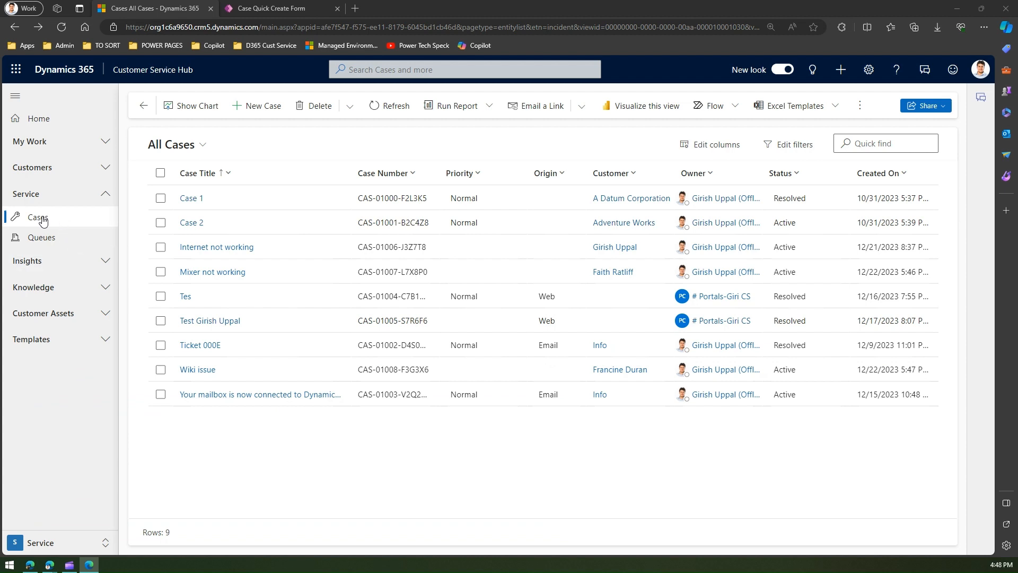
{"action": "mouse_move", "coordinate": [47, 219]}
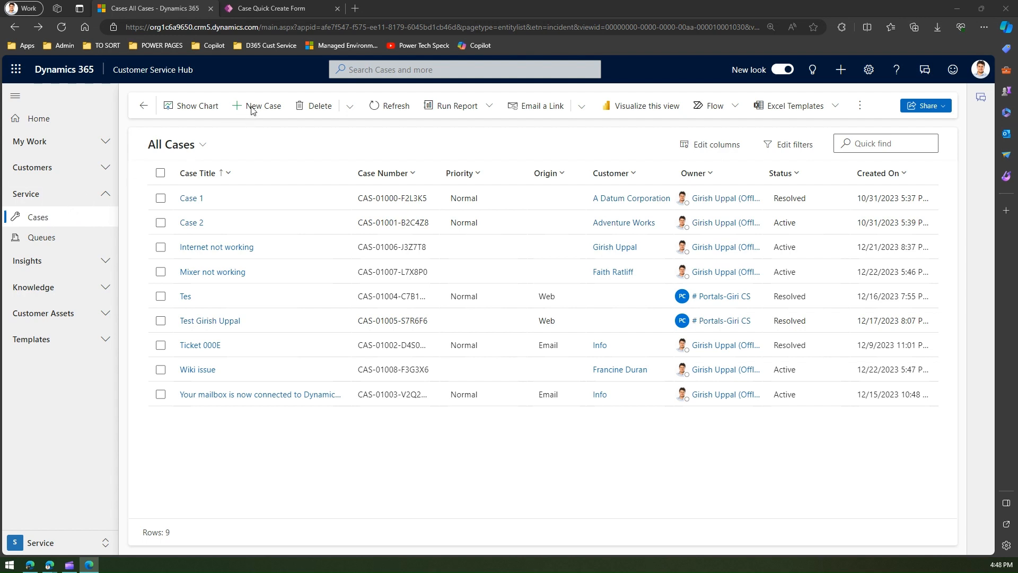
Start a new case and browse its Details, Case Relationships and SLA sections, returning to Summary
{"action": "left_click", "coordinate": [262, 105]}
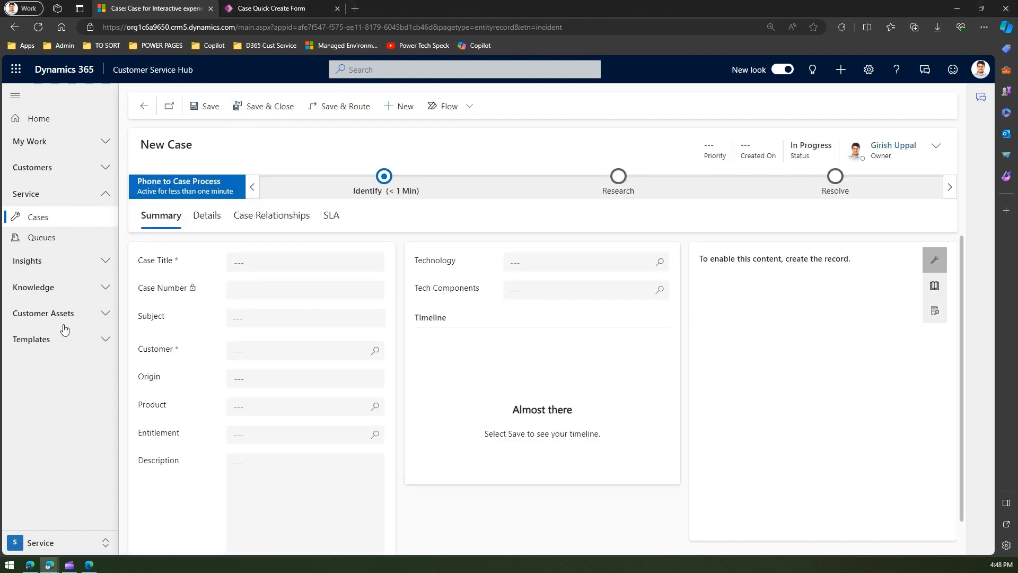
{"action": "scroll", "scroll_direction": "down", "scroll_amount": 3}
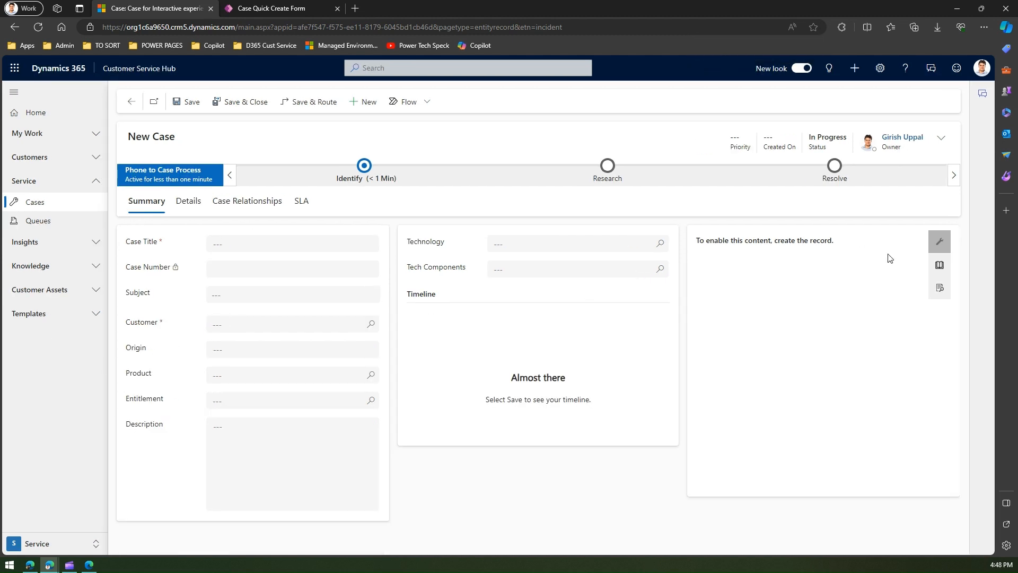
{"action": "left_click", "coordinate": [189, 200]}
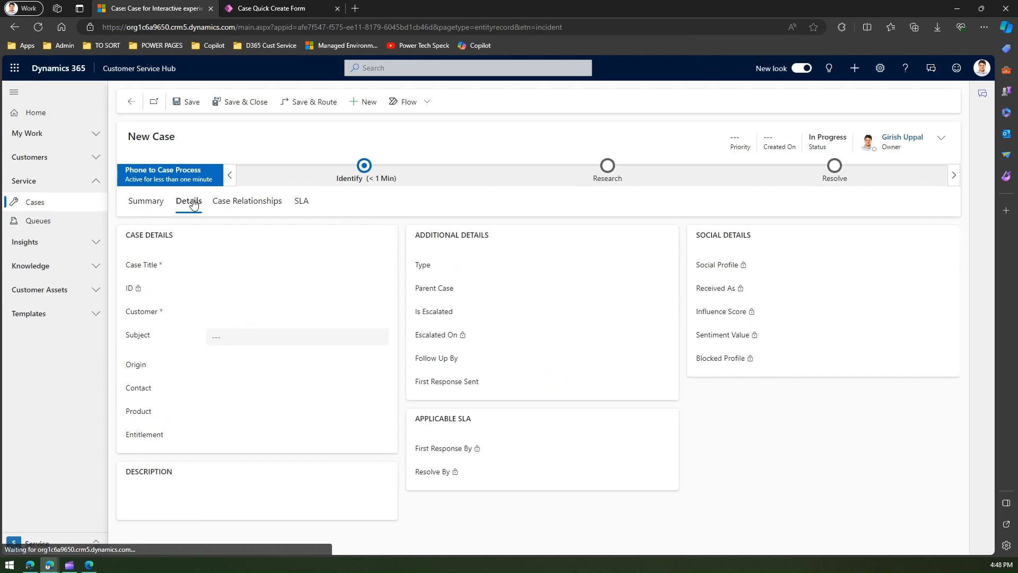
{"action": "left_click", "coordinate": [247, 200]}
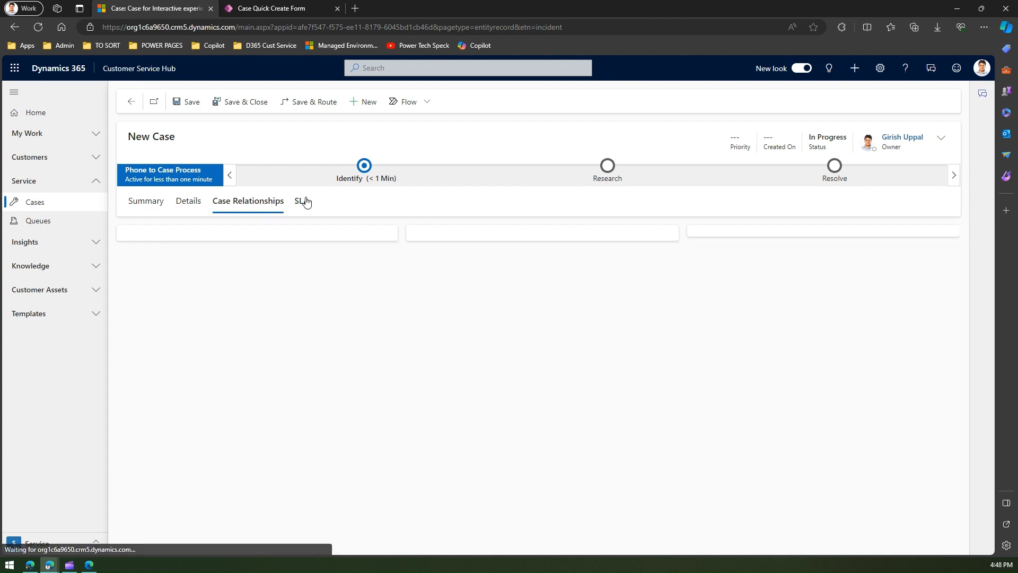
{"action": "left_click", "coordinate": [302, 200]}
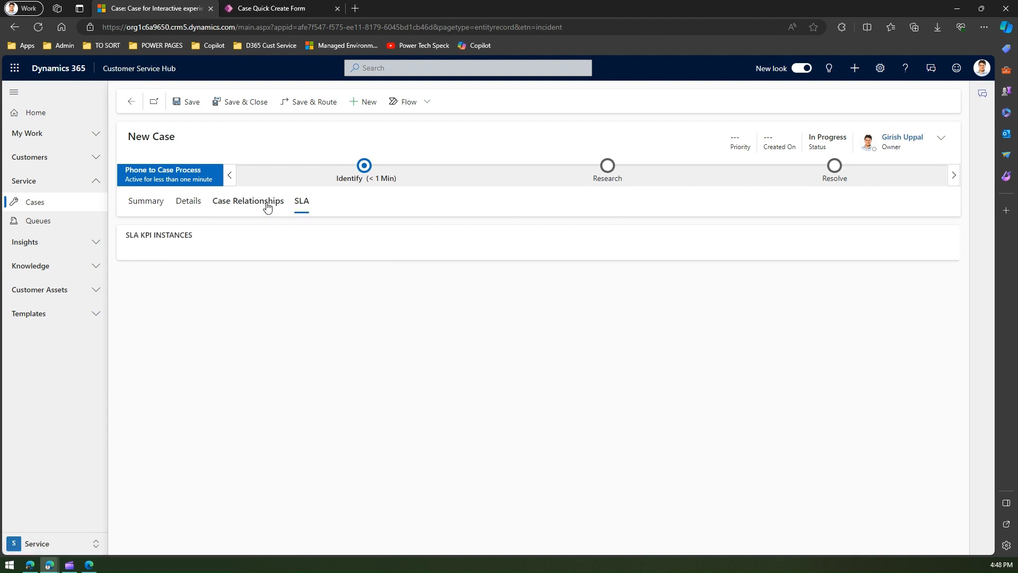
{"action": "left_click", "coordinate": [145, 201]}
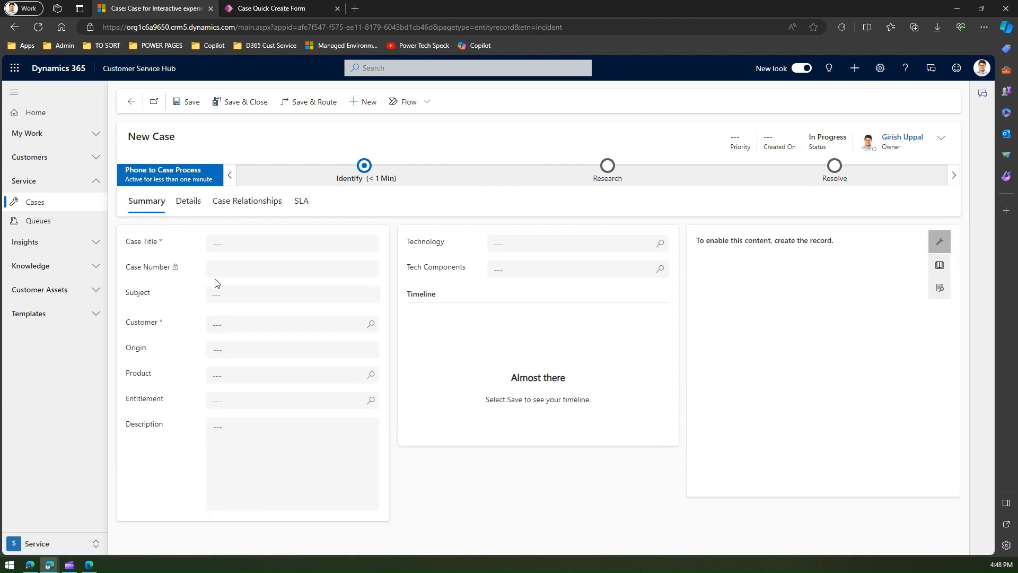
Title the case 'Wifi not working' and set the customer to A Datum Fabrication
{"action": "left_click", "coordinate": [293, 243]}
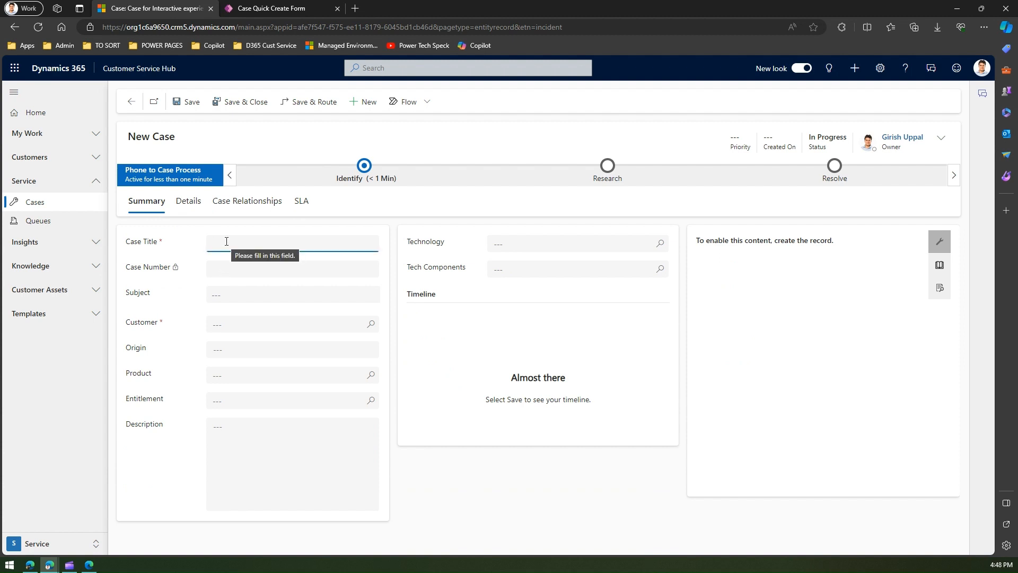
{"action": "type", "text": "Wifi"}
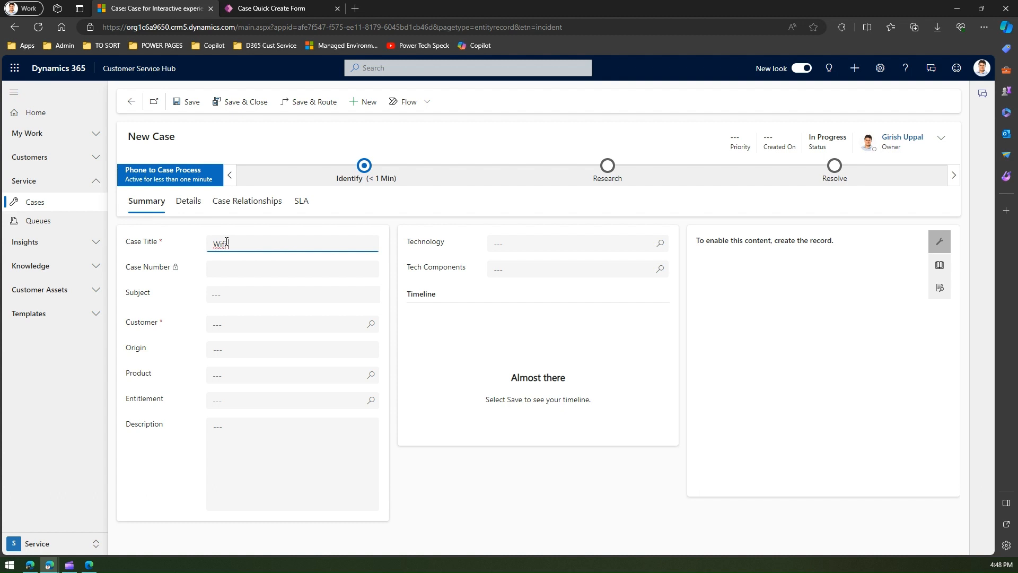
{"action": "type", "text": "not working"}
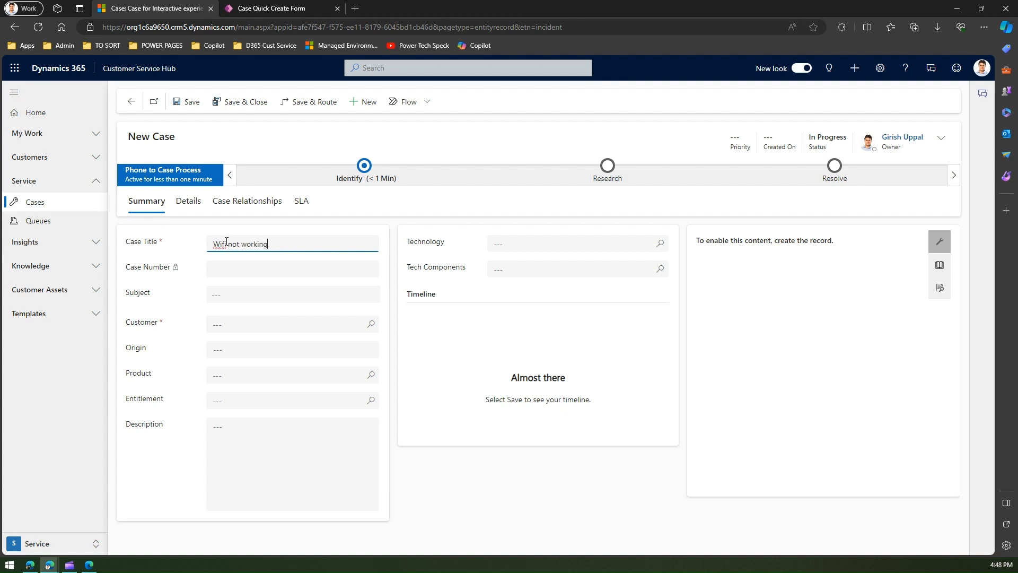
{"action": "left_click", "coordinate": [291, 294]}
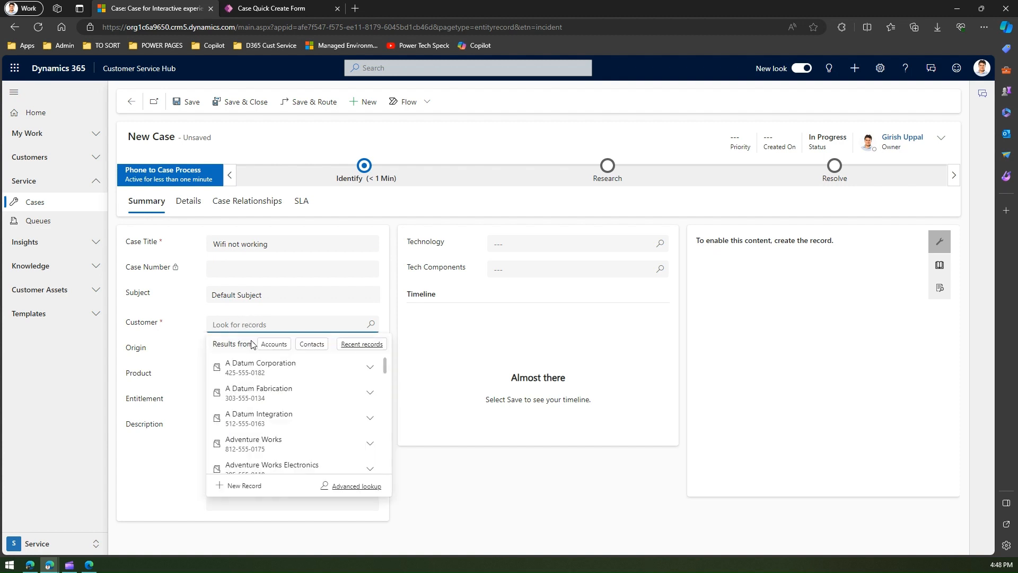
{"action": "left_click", "coordinate": [259, 393]}
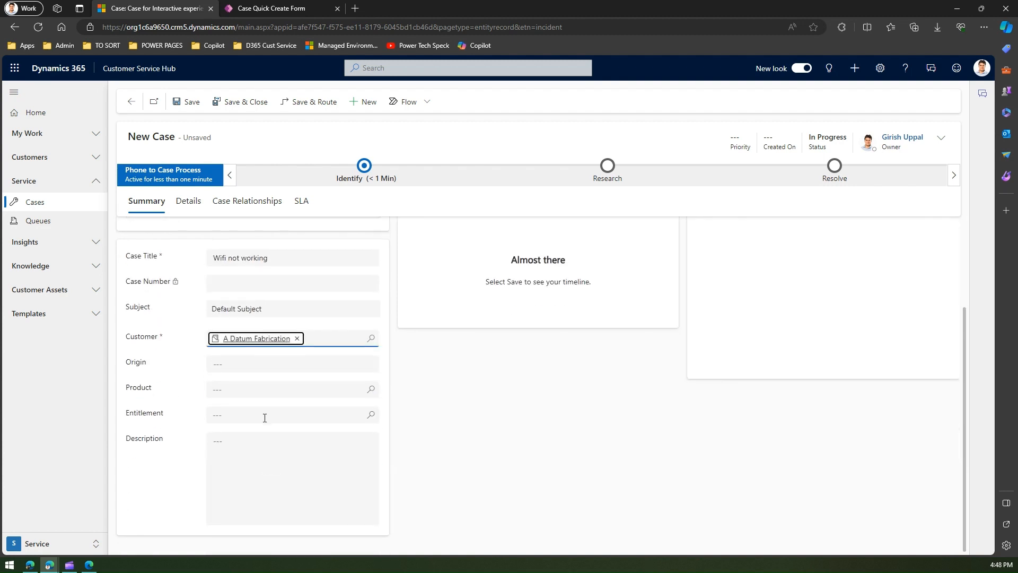
Fill the origin and 'some descrip' description, set technology Azure and tech component Azure Function
{"action": "left_click", "coordinate": [285, 389]}
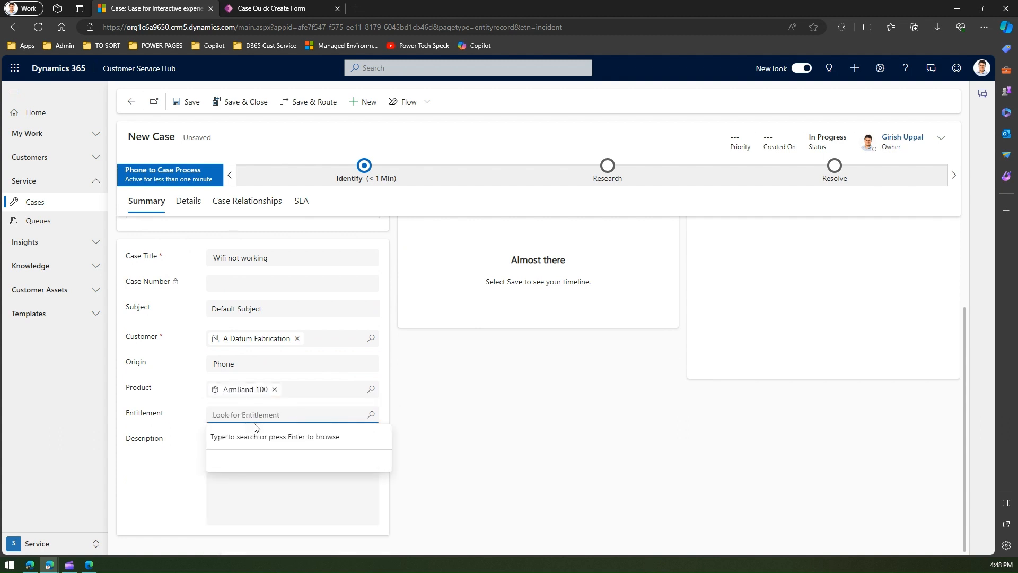
{"action": "type", "text": "some d"}
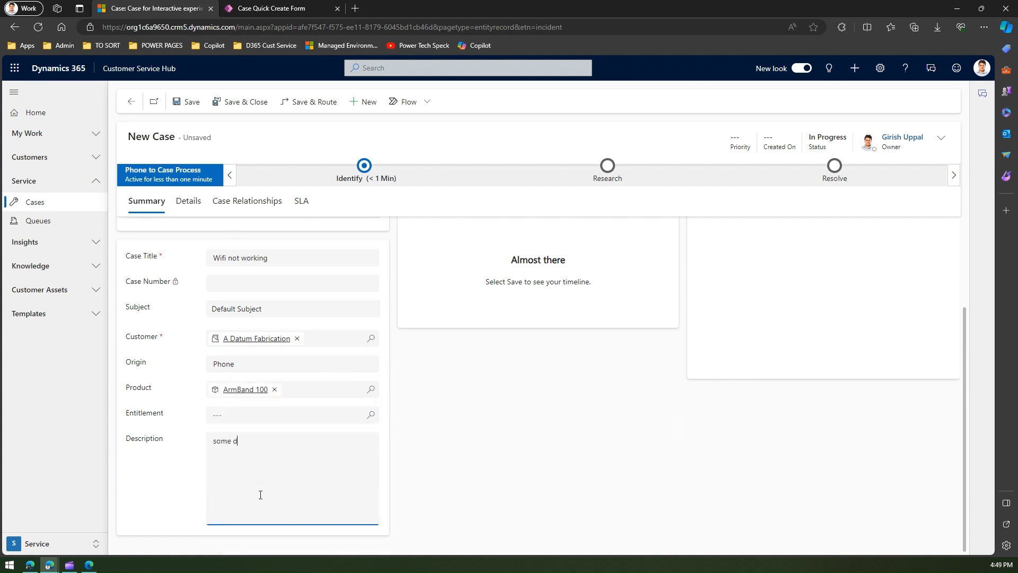
{"action": "type", "text": "escrip"}
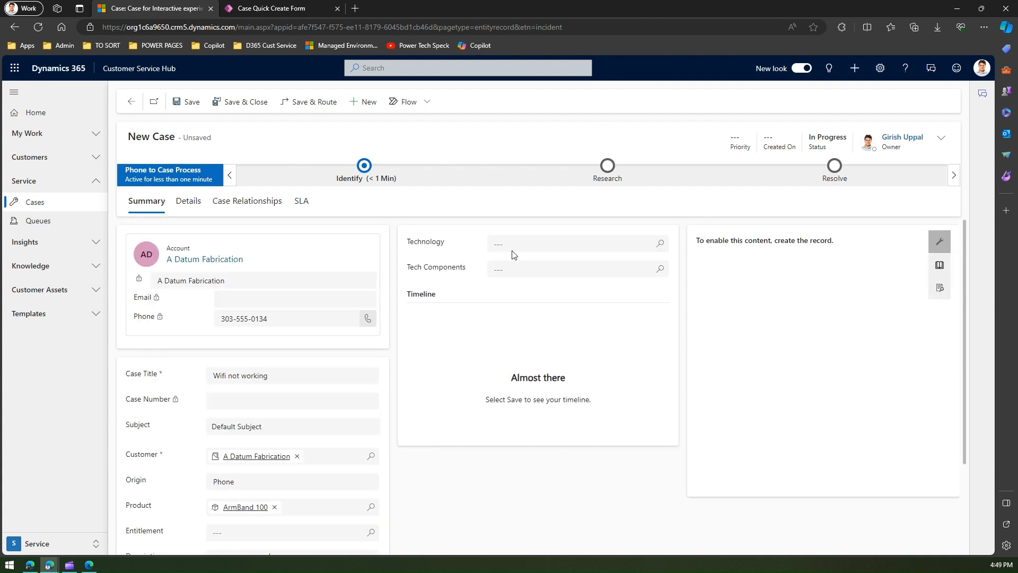
{"action": "left_click", "coordinate": [572, 243]}
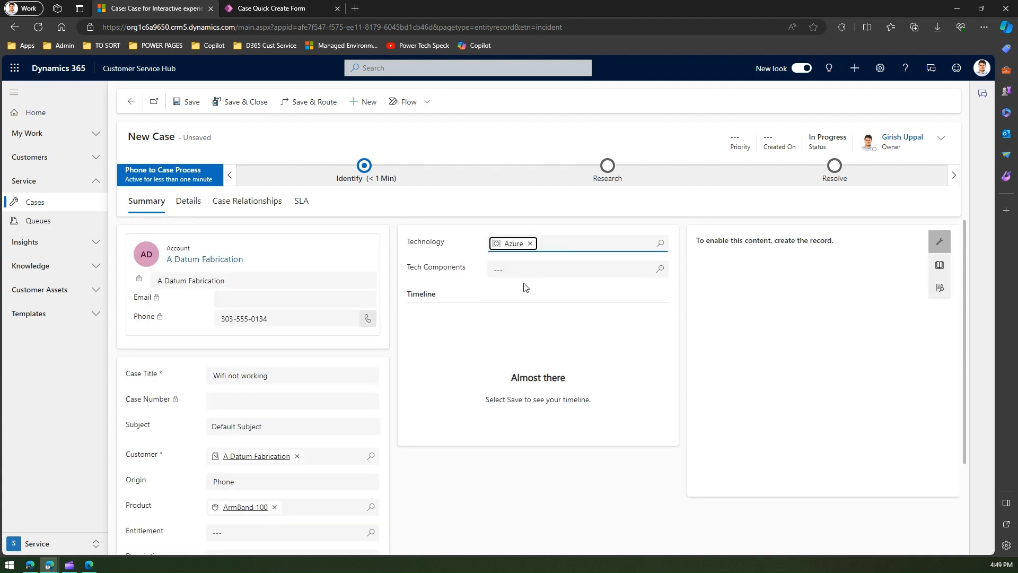
{"action": "left_click", "coordinate": [577, 268]}
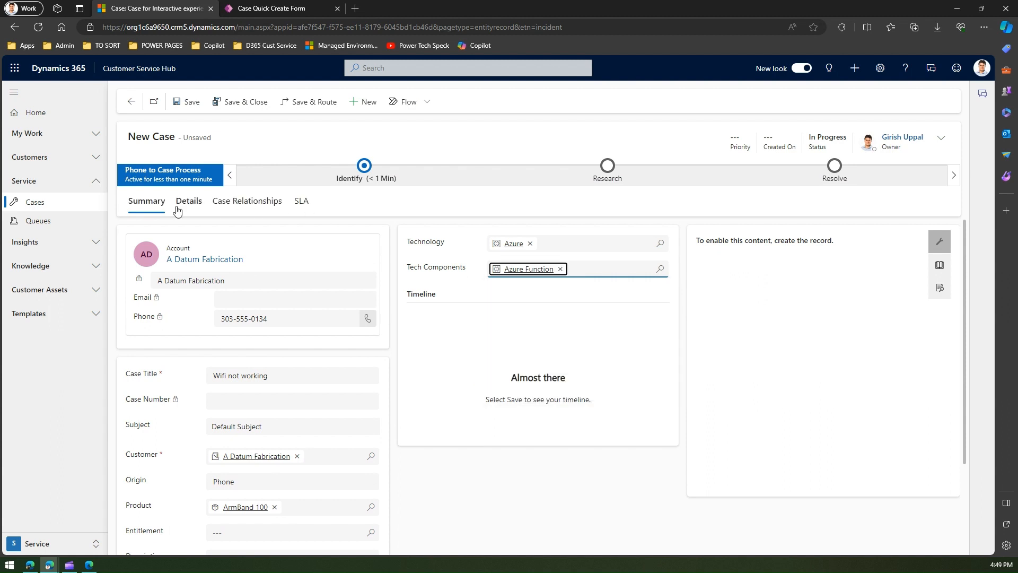
On Details, set Type to Question, Parent Case to Case 1 and Follow Up By to 12/23/2023
{"action": "left_click", "coordinate": [189, 202]}
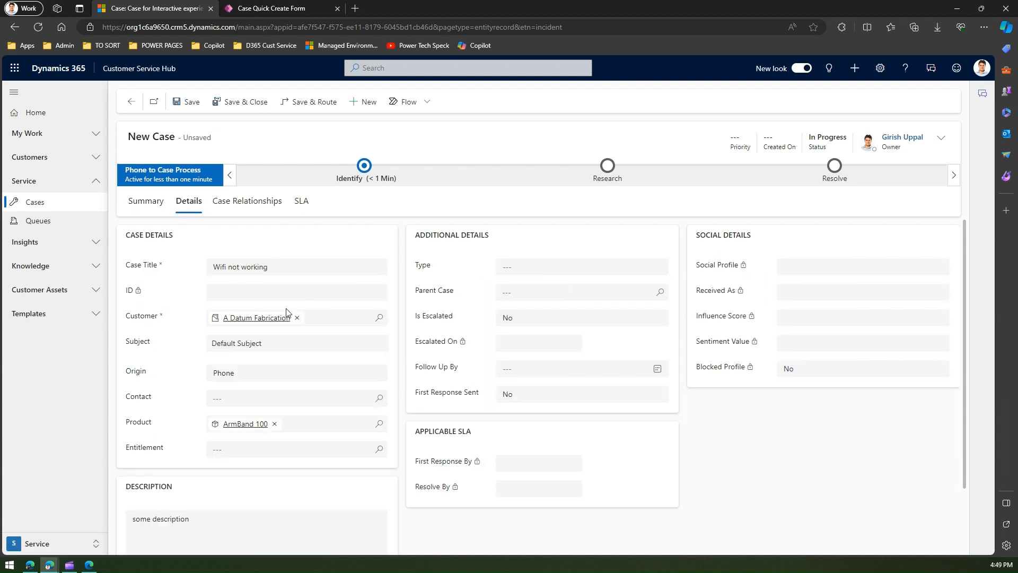
{"action": "left_click", "coordinate": [581, 267]}
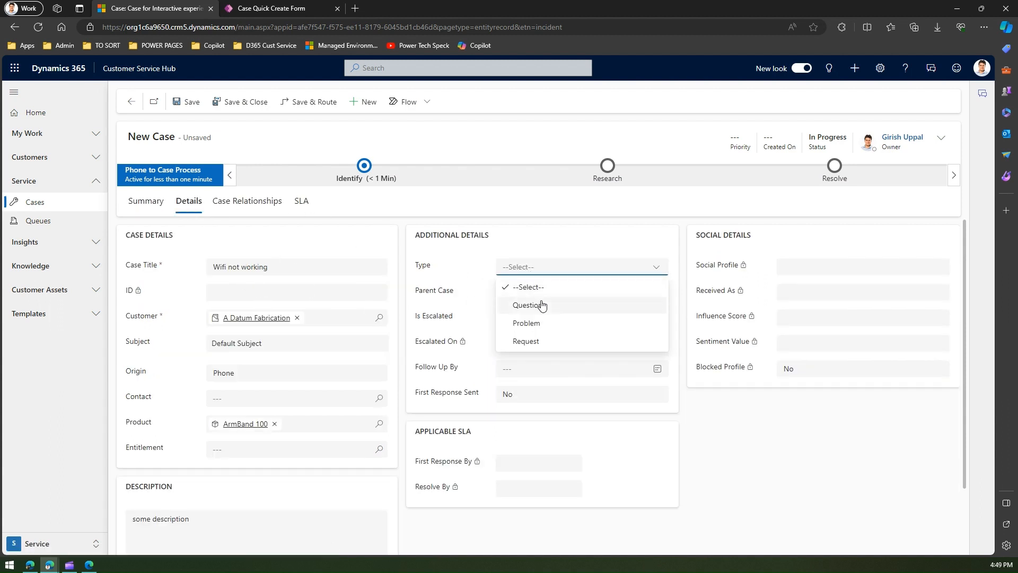
{"action": "left_click", "coordinate": [527, 305]}
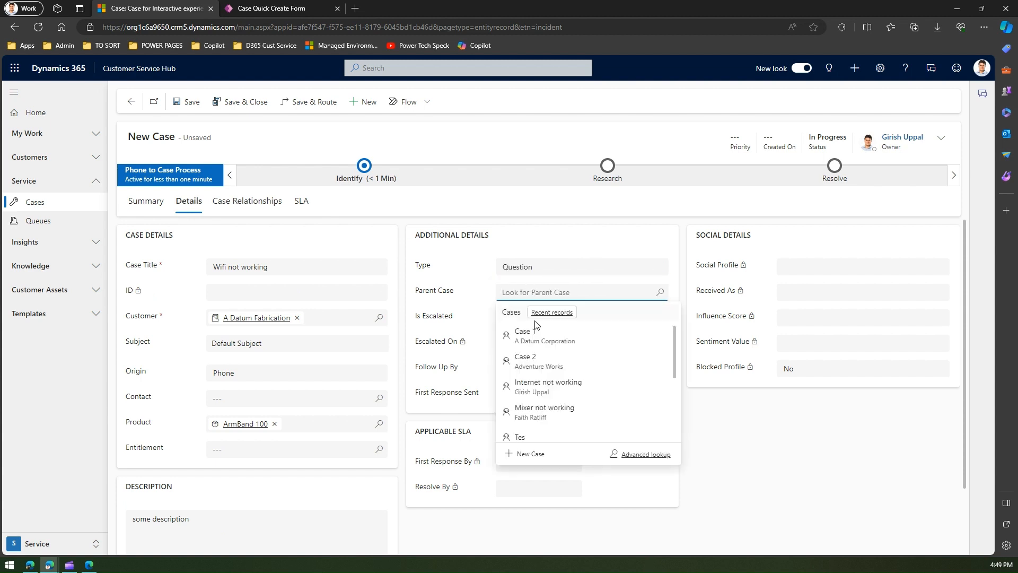
{"action": "left_click", "coordinate": [522, 334]}
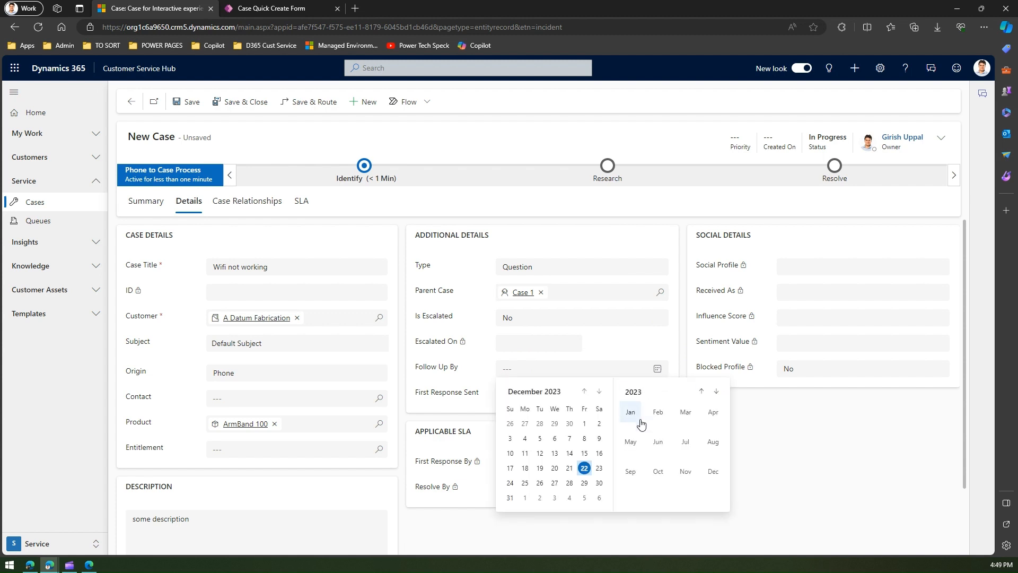
{"action": "left_click", "coordinate": [598, 467]}
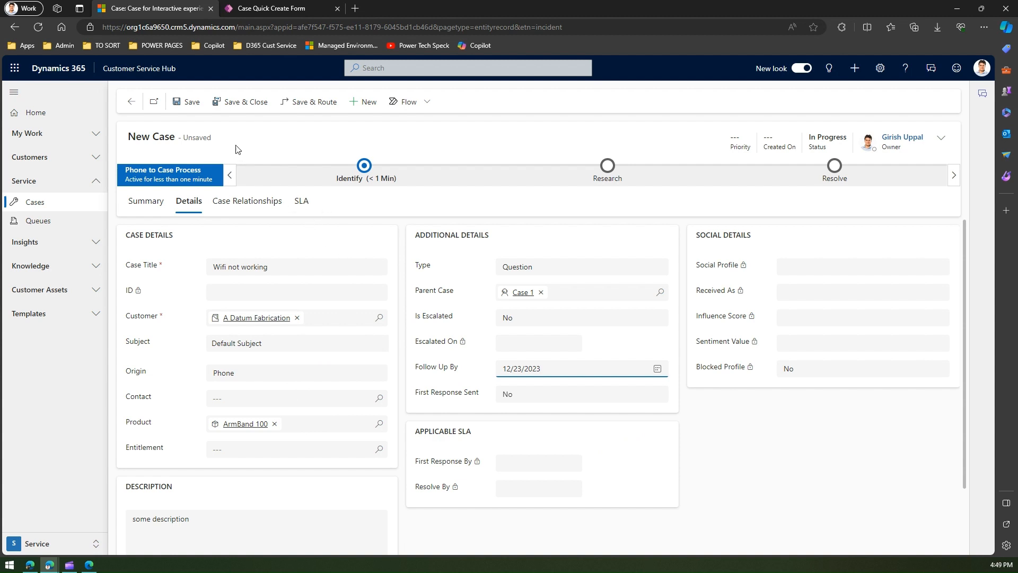
Save the new Wifi not working case
{"action": "left_click", "coordinate": [190, 102]}
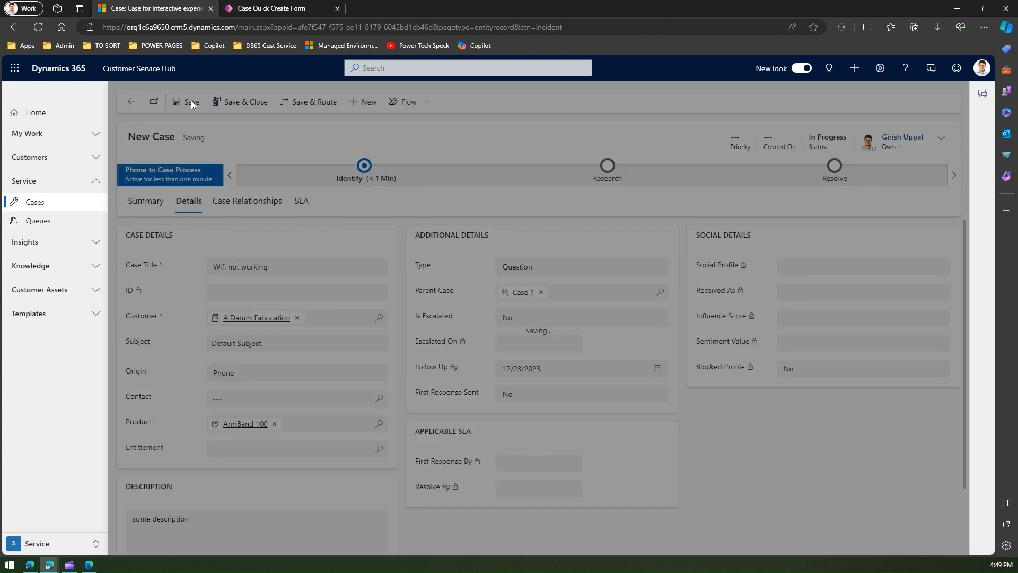
{"action": "mouse_move", "coordinate": [220, 110]}
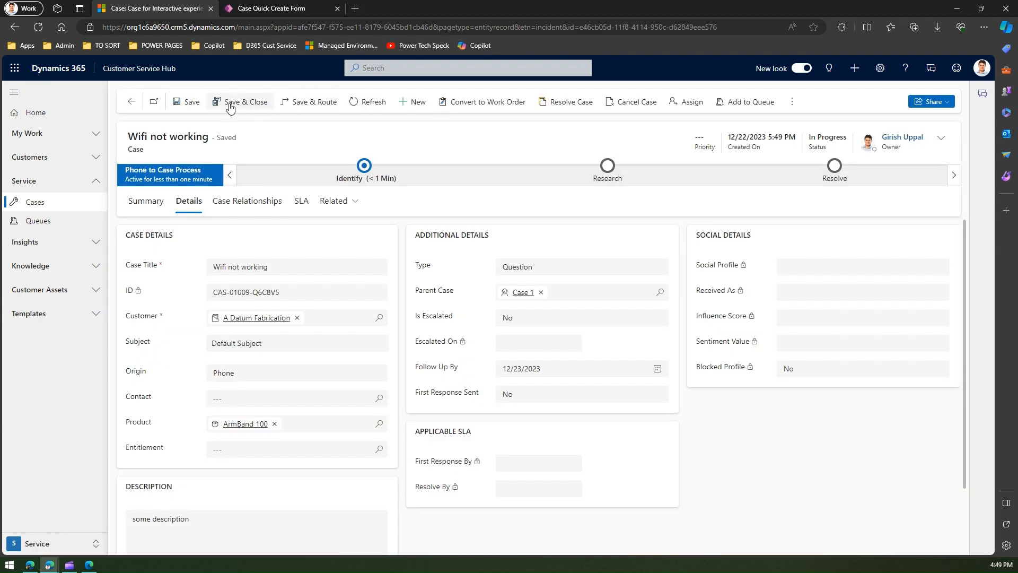
{"action": "mouse_move", "coordinate": [245, 102]}
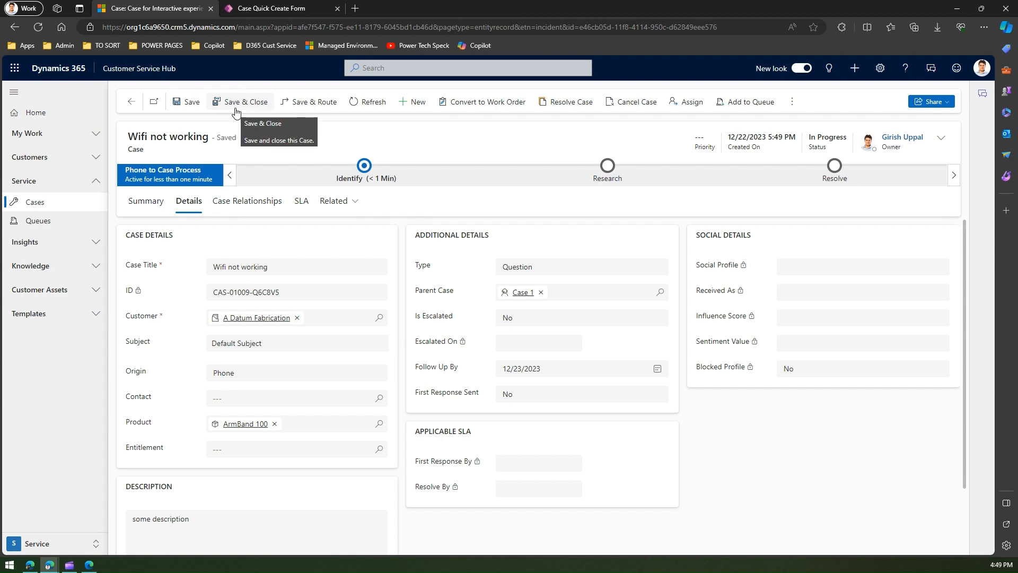
{"action": "mouse_move", "coordinate": [246, 102]}
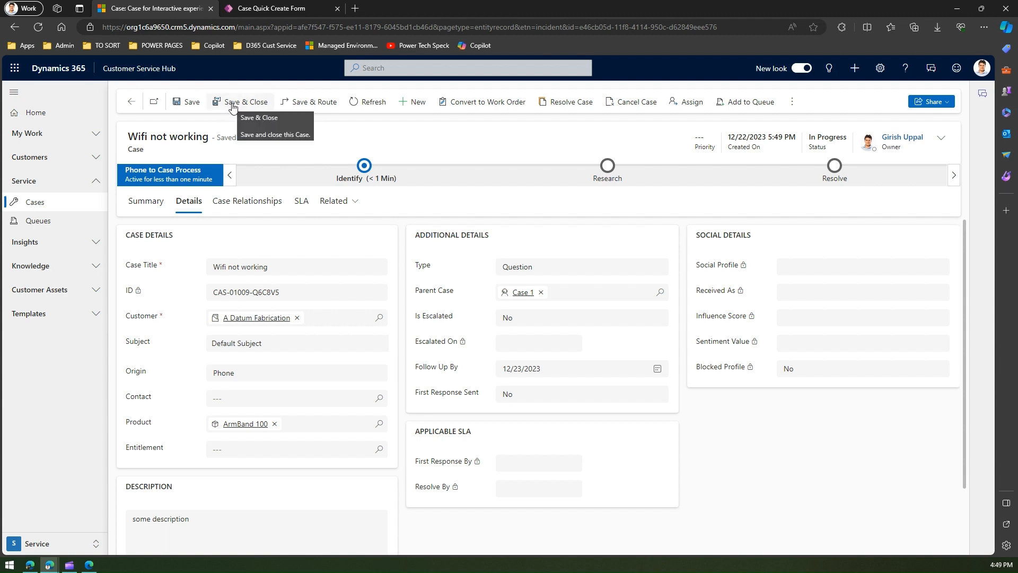
{"action": "mouse_move", "coordinate": [240, 101]}
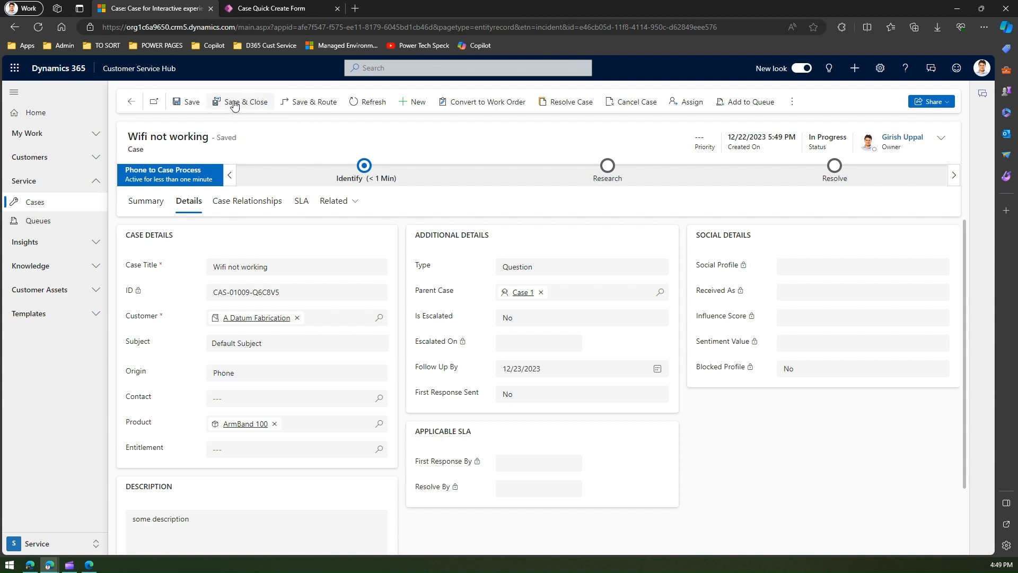
Save and return to All Cases, then launch Quick Create for a Case
{"action": "left_click", "coordinate": [245, 101]}
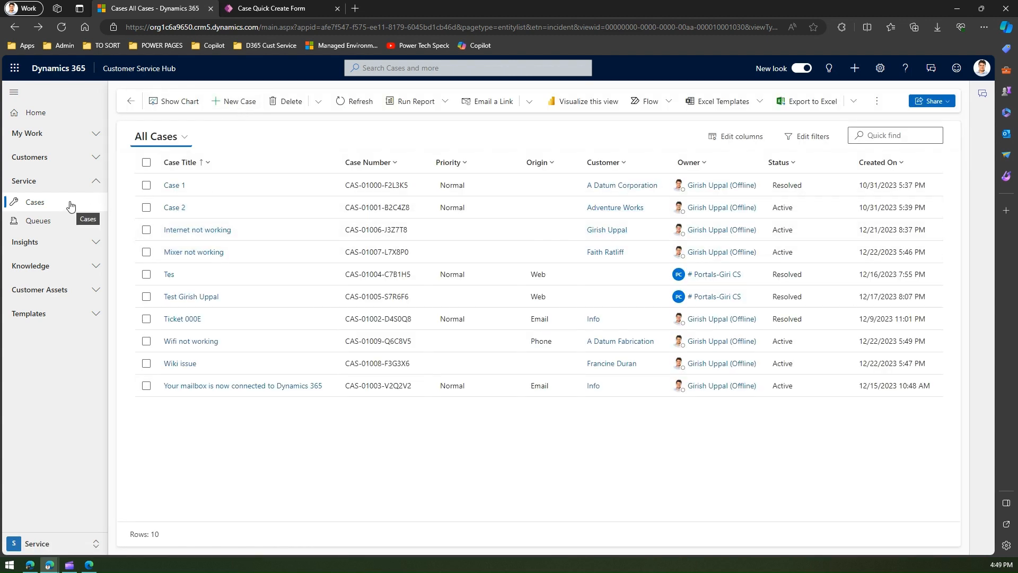
{"action": "mouse_move", "coordinate": [844, 209]}
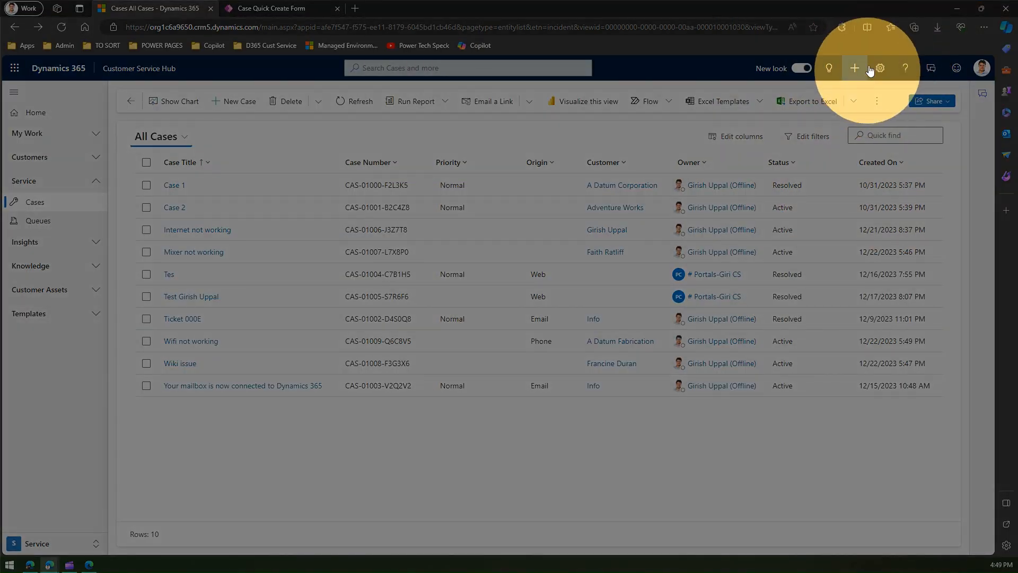
{"action": "left_click", "coordinate": [855, 67]}
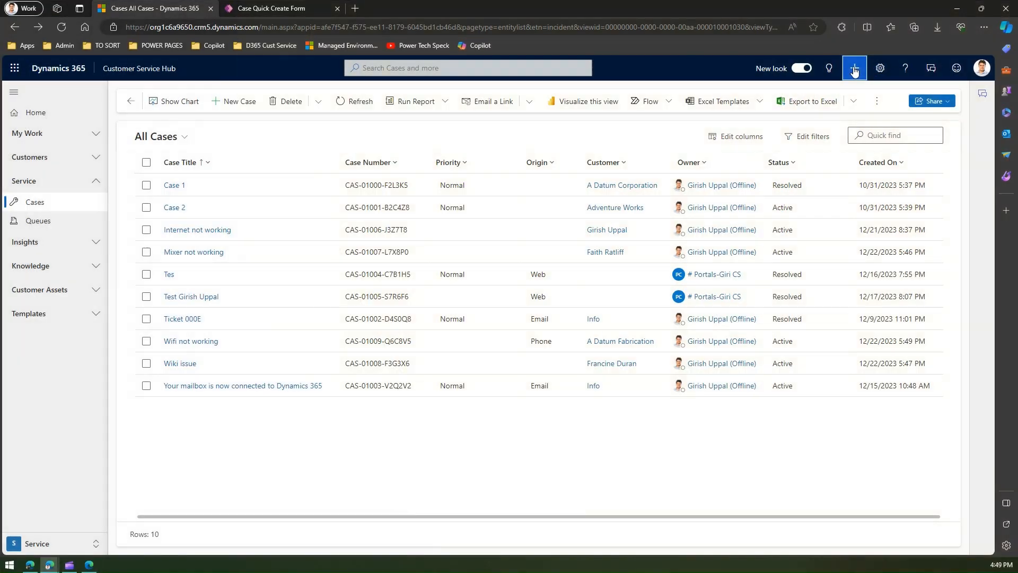
{"action": "left_click", "coordinate": [854, 68]}
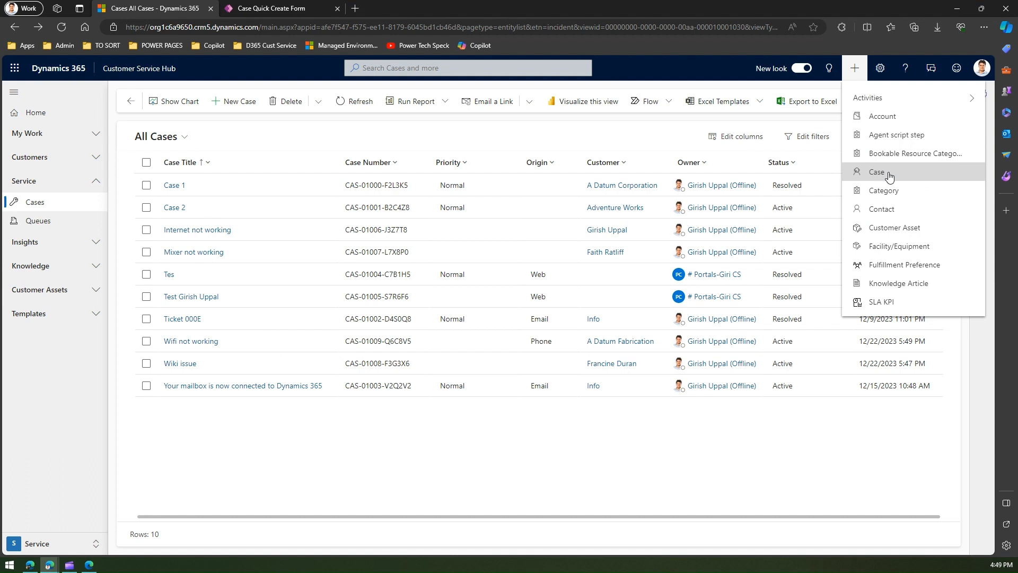
{"action": "mouse_move", "coordinate": [893, 176]}
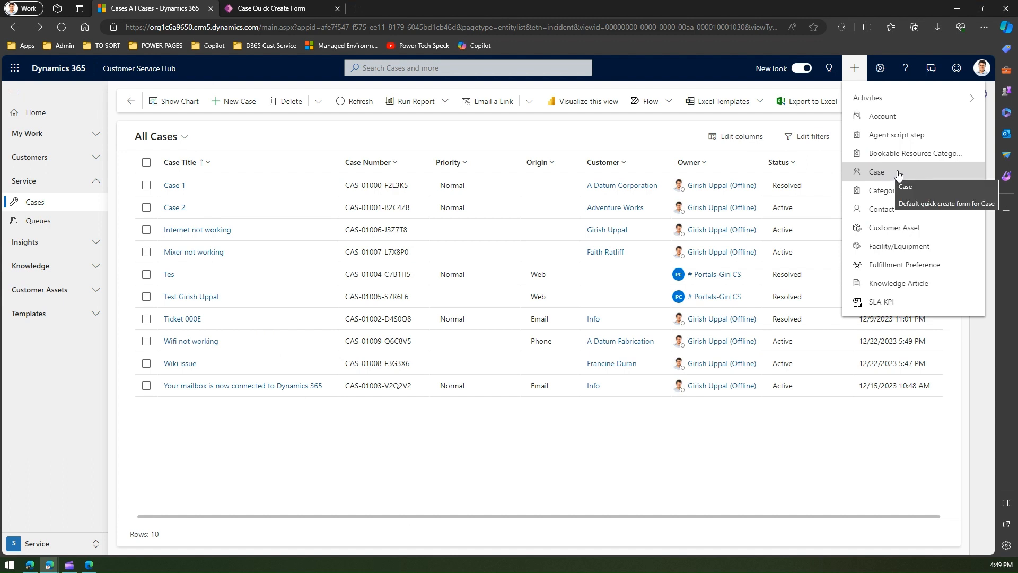
{"action": "left_click", "coordinate": [876, 172]}
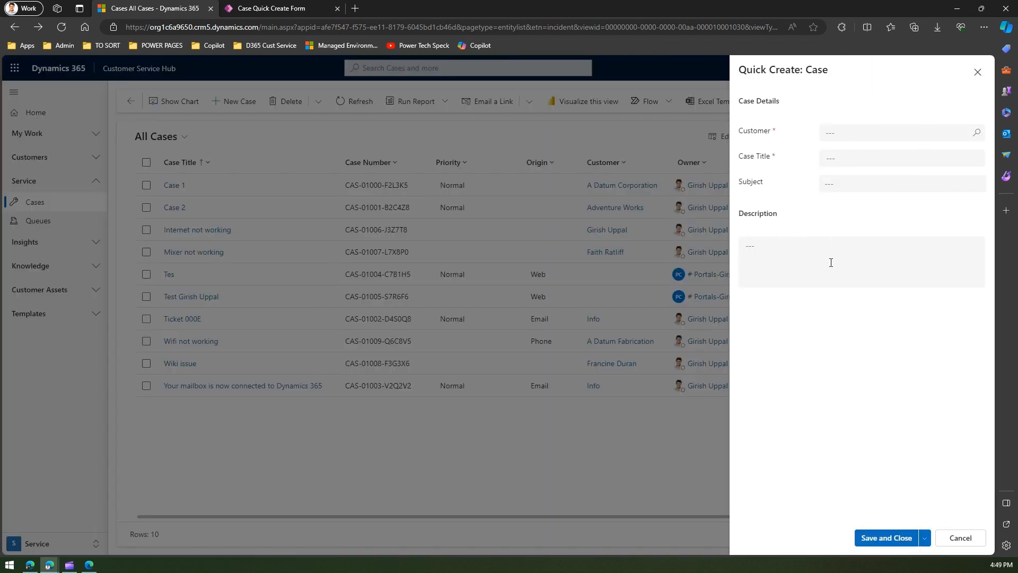
Quick-create the case 'Internet dropping off' for a recent customer with Default Subject and a description, then save and close
{"action": "left_click", "coordinate": [901, 184]}
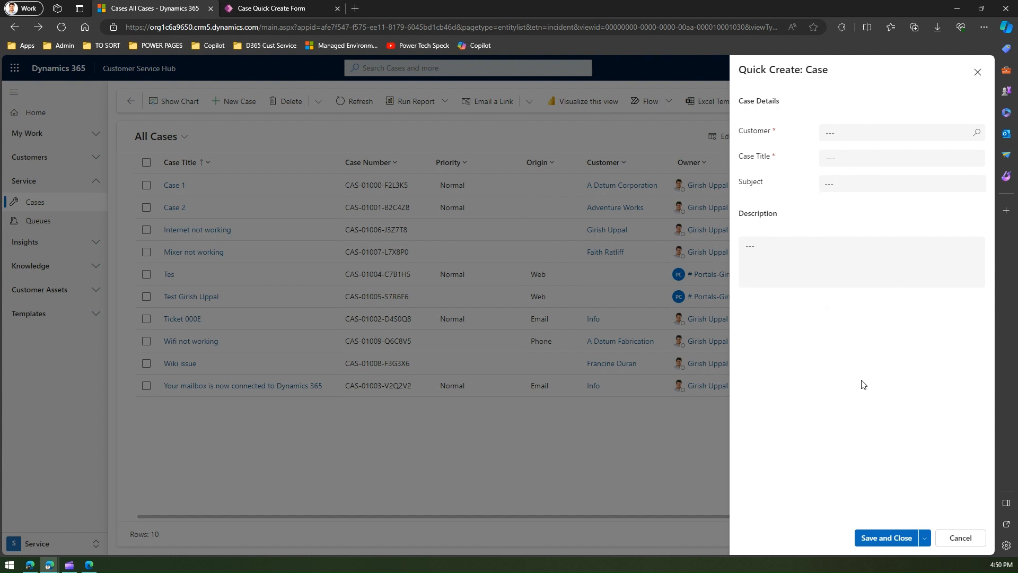
{"action": "left_click", "coordinate": [896, 132]}
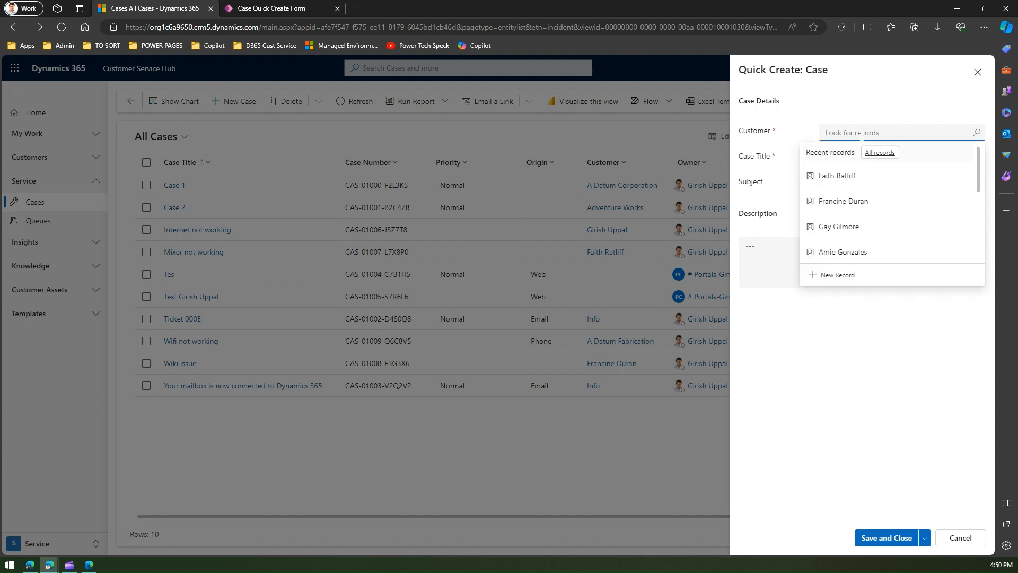
{"action": "left_click", "coordinate": [841, 253]}
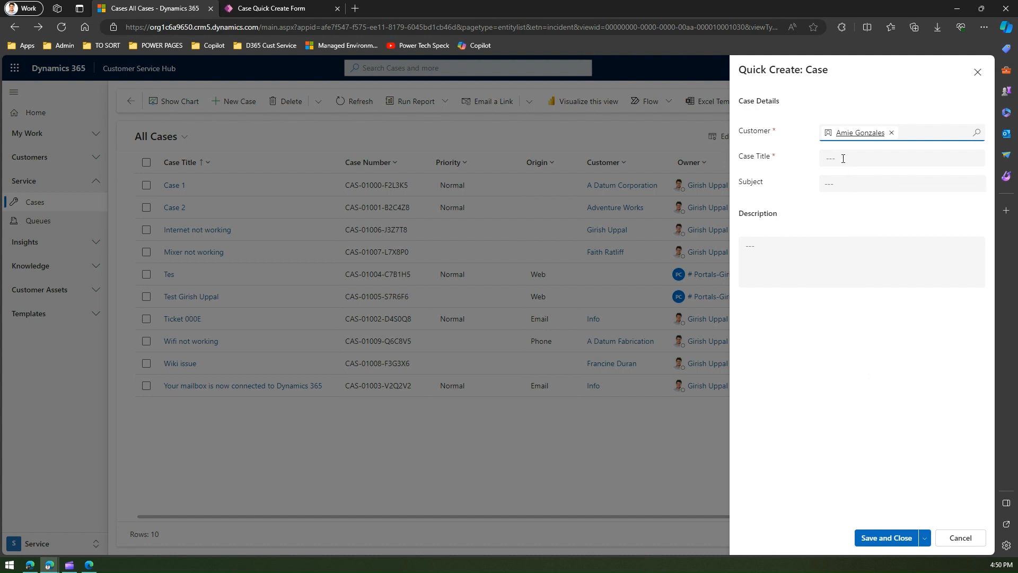
{"action": "left_click", "coordinate": [902, 158]}
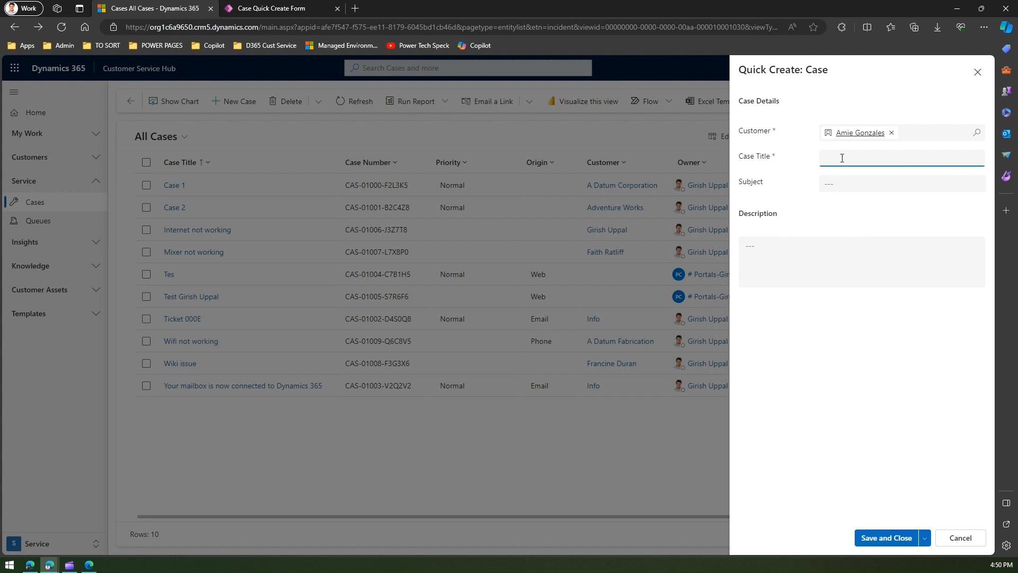
{"action": "type", "text": "Internet dropping of"}
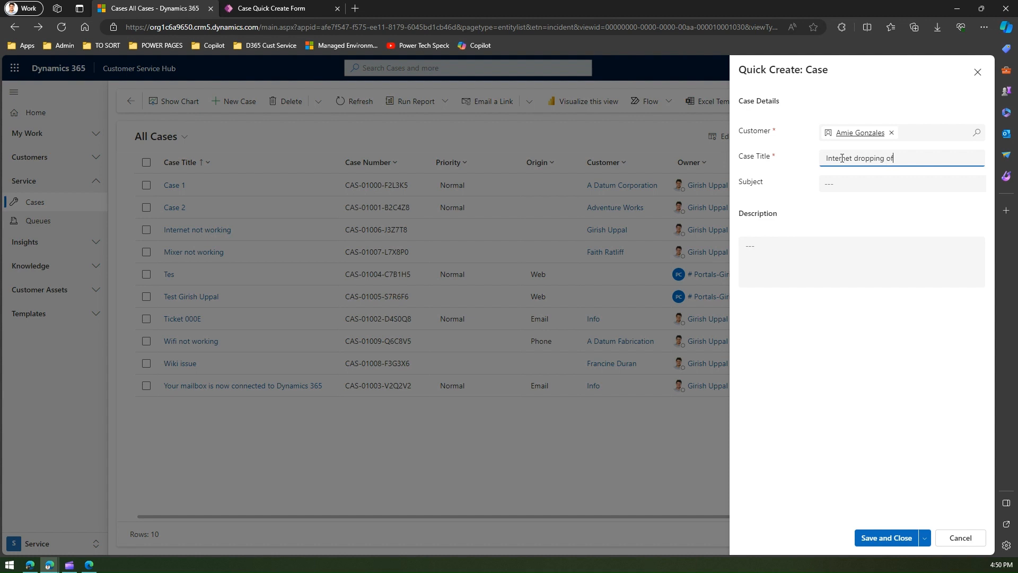
{"action": "left_click", "coordinate": [902, 183]}
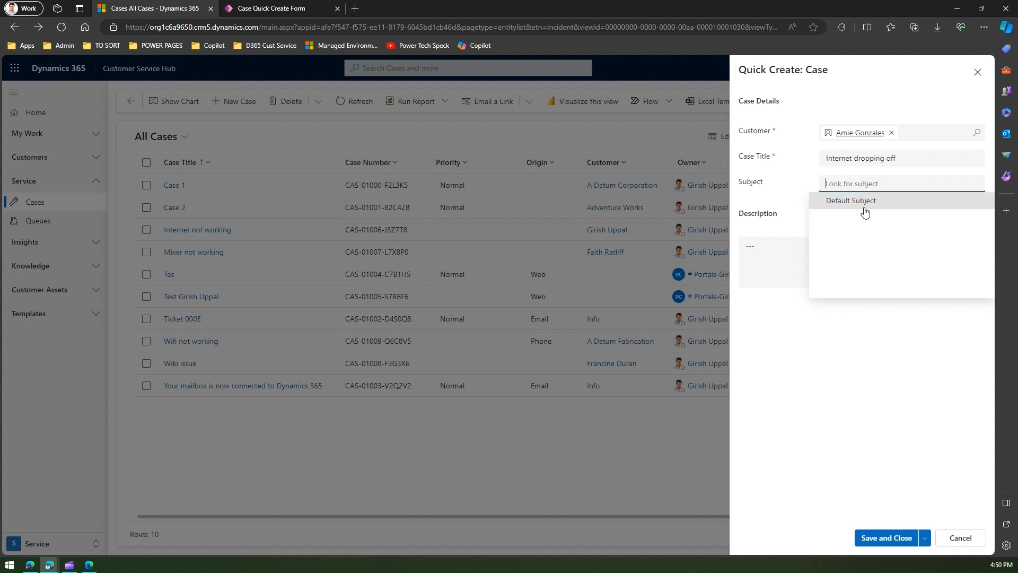
{"action": "type", "text": "internet not wor"}
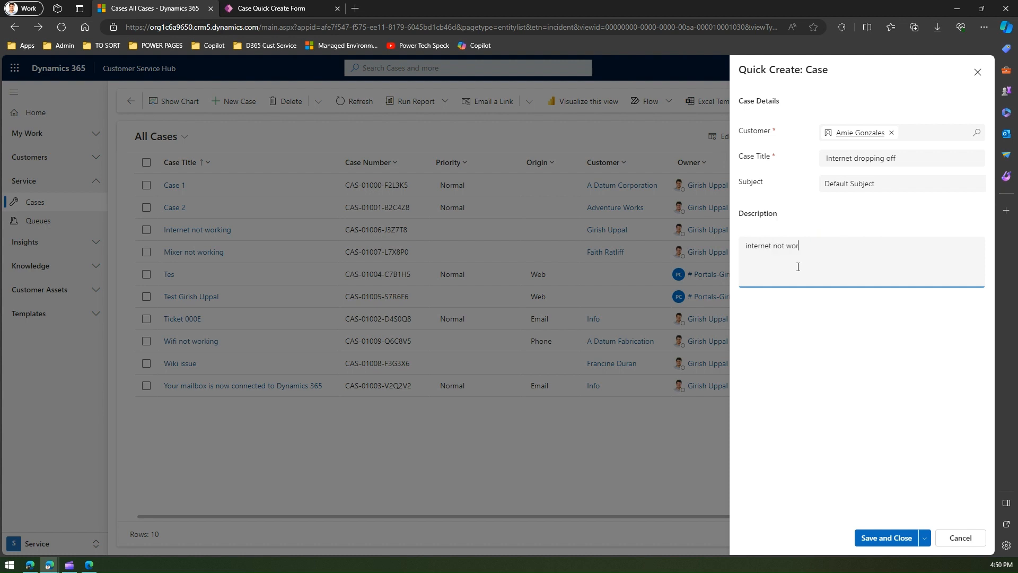
{"action": "type", "text": "king"}
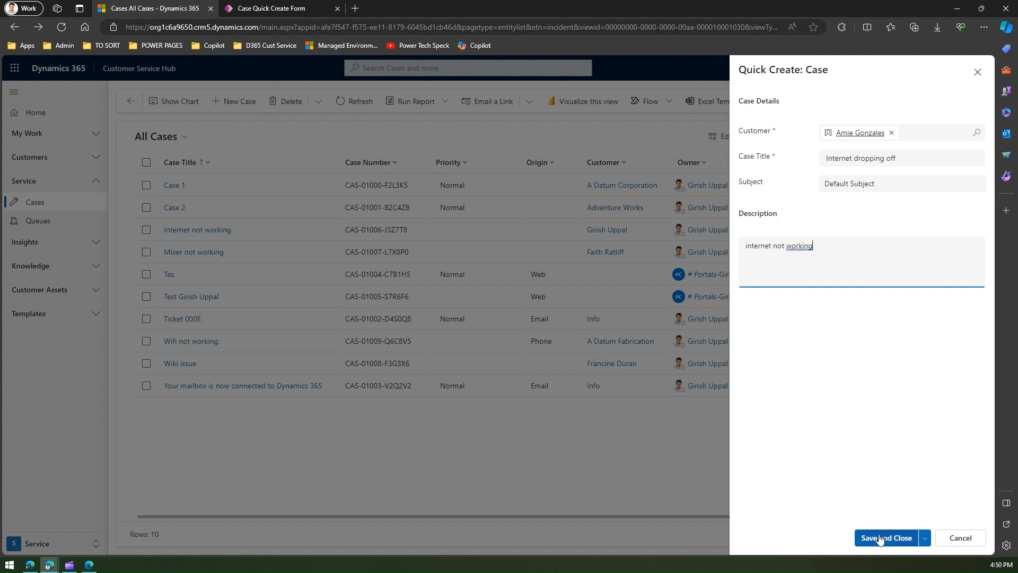
{"action": "left_click", "coordinate": [886, 537]}
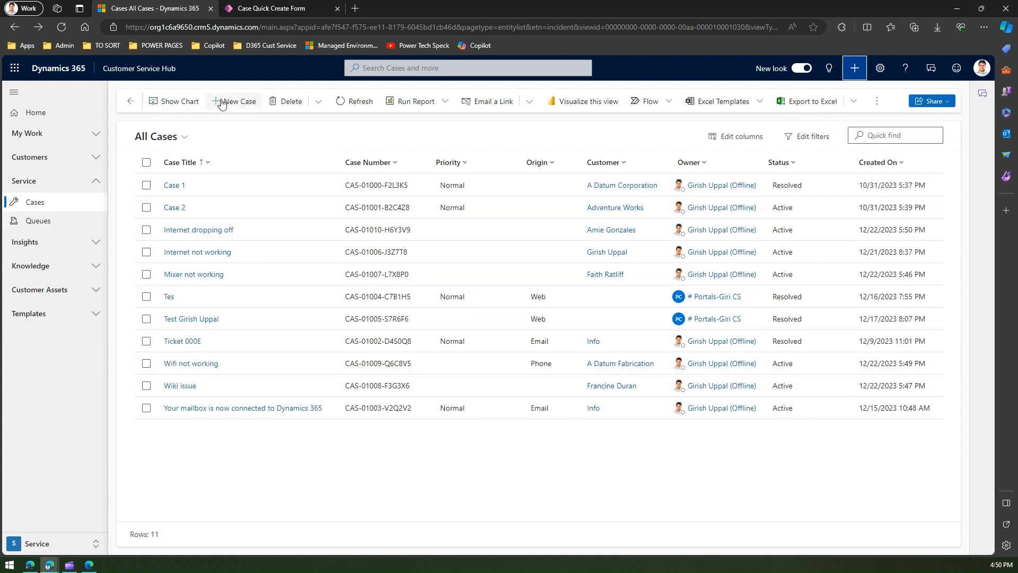
Compare the full New Case form with the quick create pane, close it, and switch to the Power Apps tab
{"action": "left_click", "coordinate": [233, 102]}
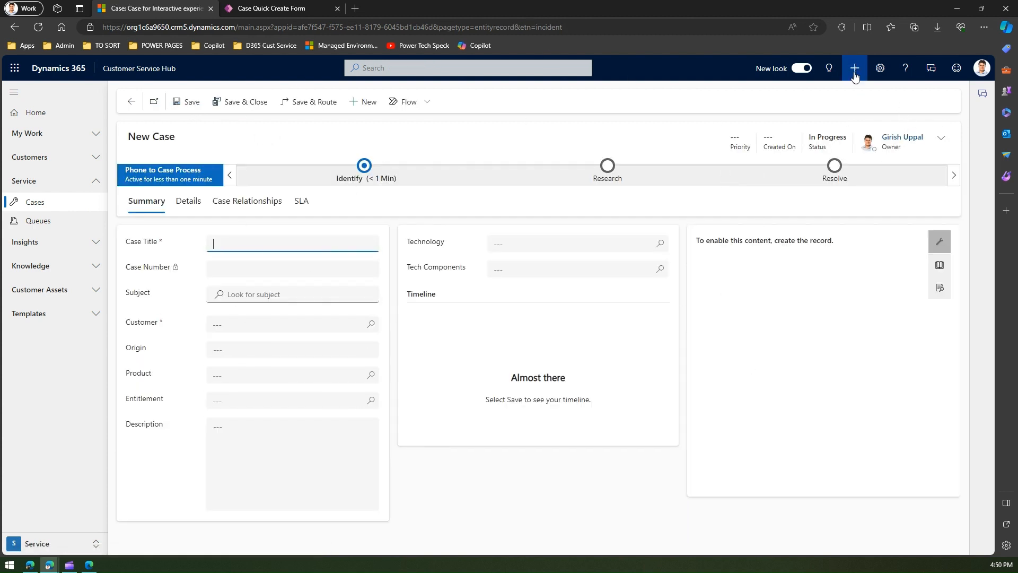
{"action": "left_click", "coordinate": [855, 68]}
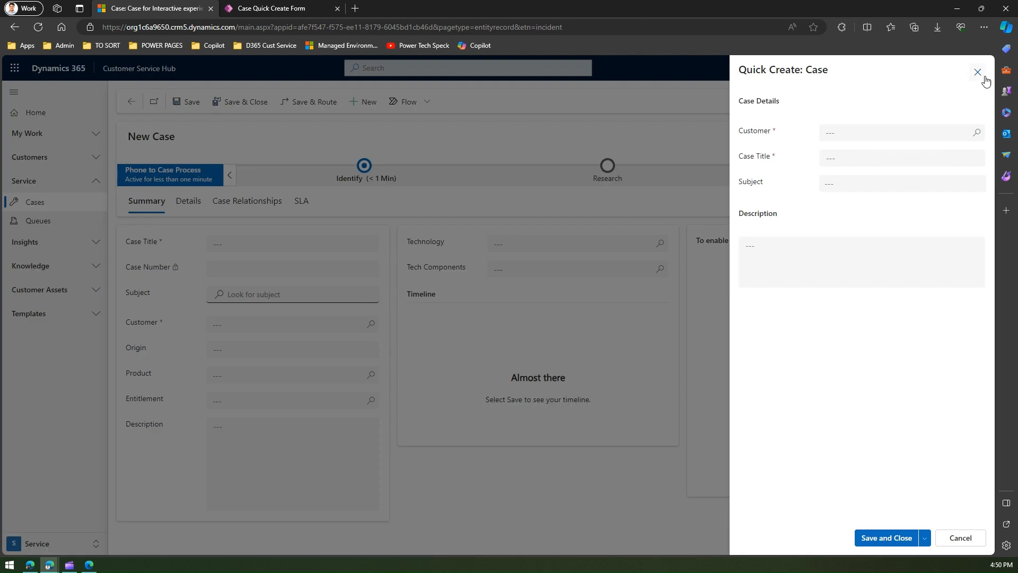
{"action": "left_click", "coordinate": [977, 71]}
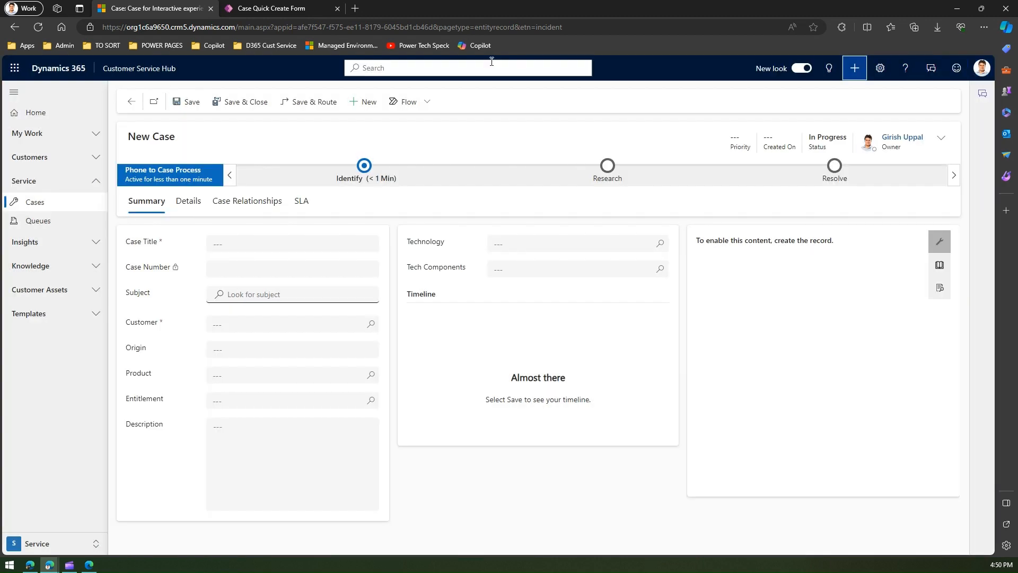
{"action": "left_click", "coordinate": [282, 8]}
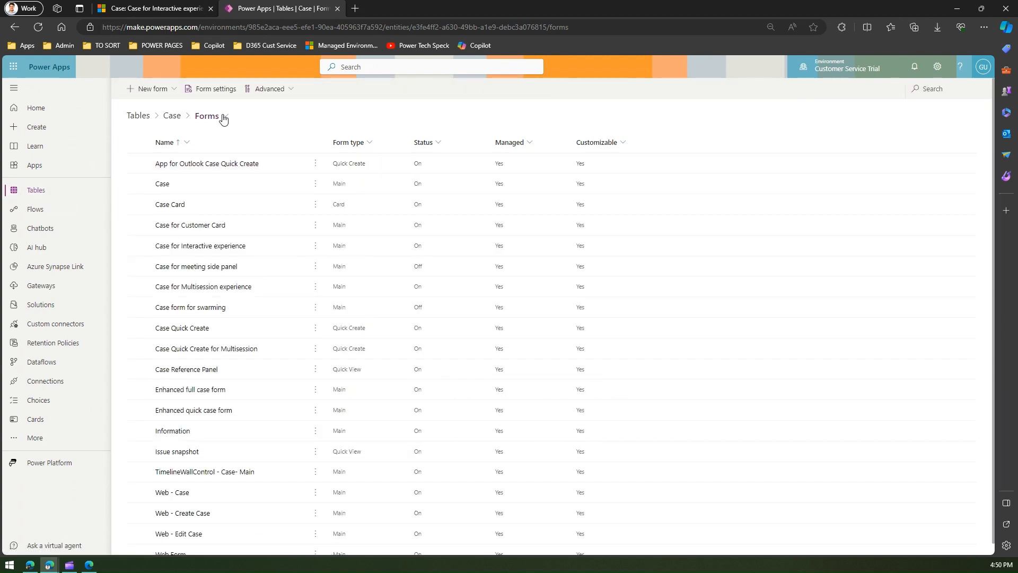
{"action": "mouse_move", "coordinate": [162, 183]}
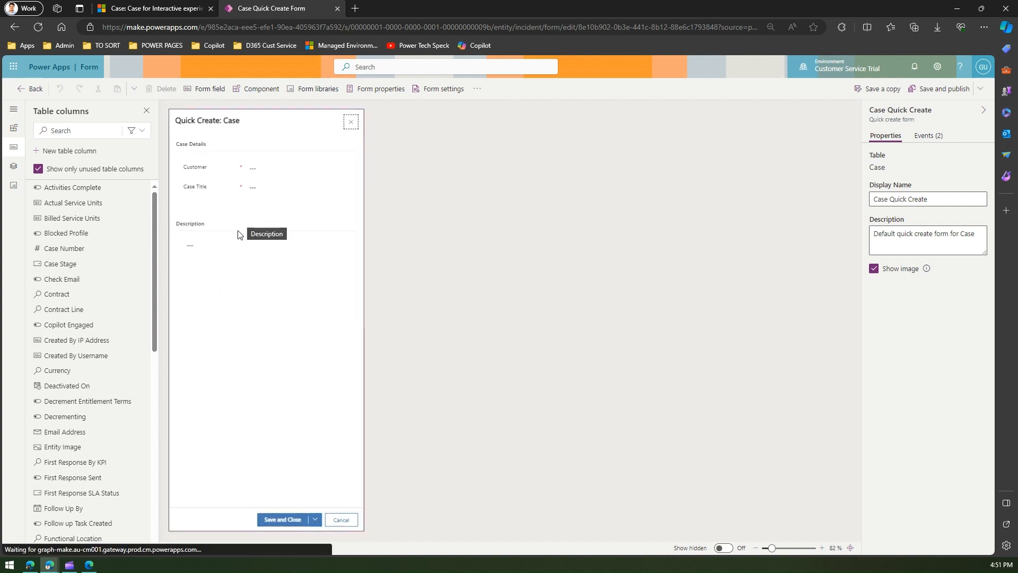
{"action": "mouse_move", "coordinate": [232, 207]}
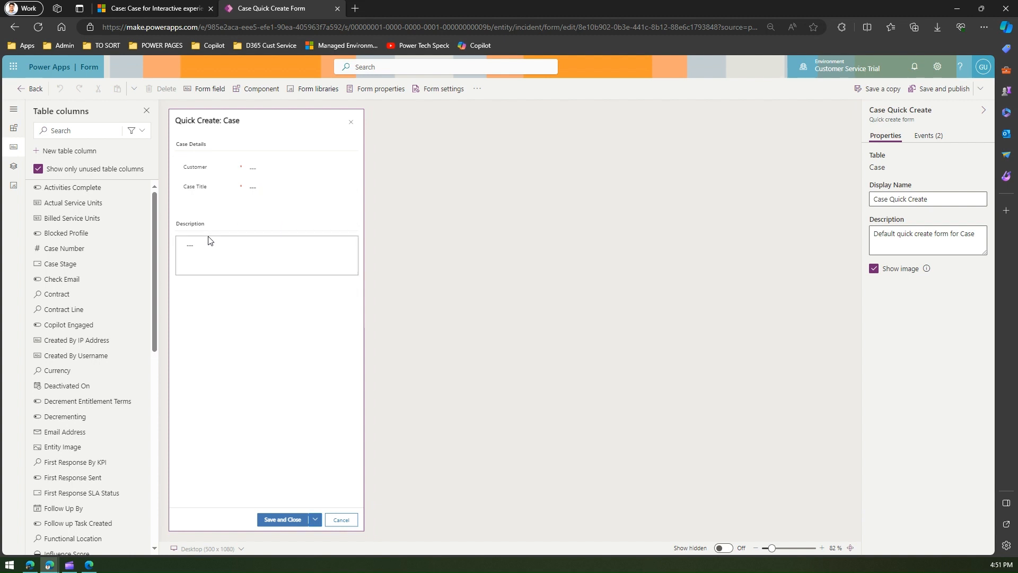
Select the Description field on the Case Quick Create form for removal
{"action": "left_click", "coordinate": [266, 253]}
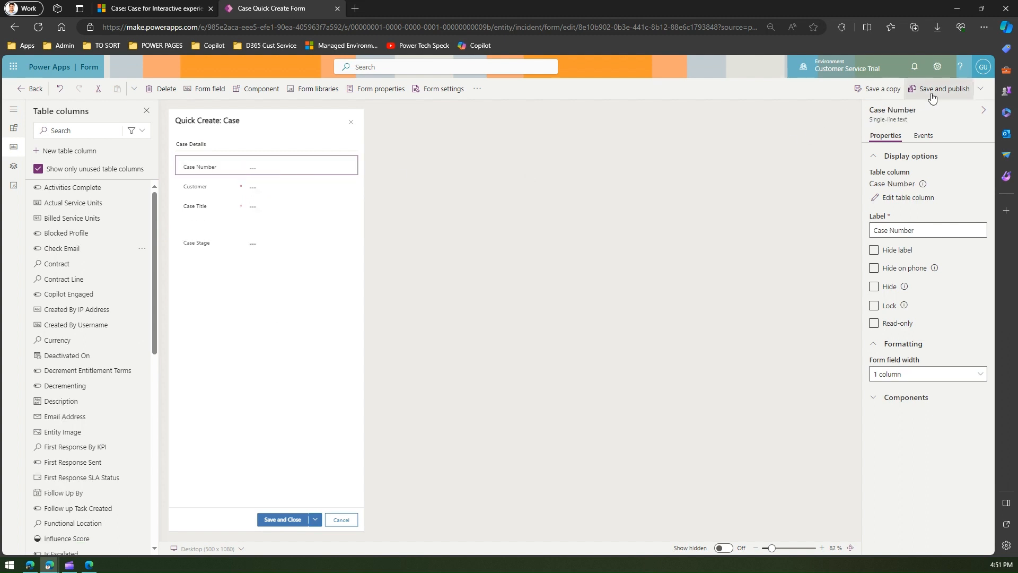
Save and publish the Case Quick Create form, then return to the Customer Service Hub tab
{"action": "left_click", "coordinate": [942, 89]}
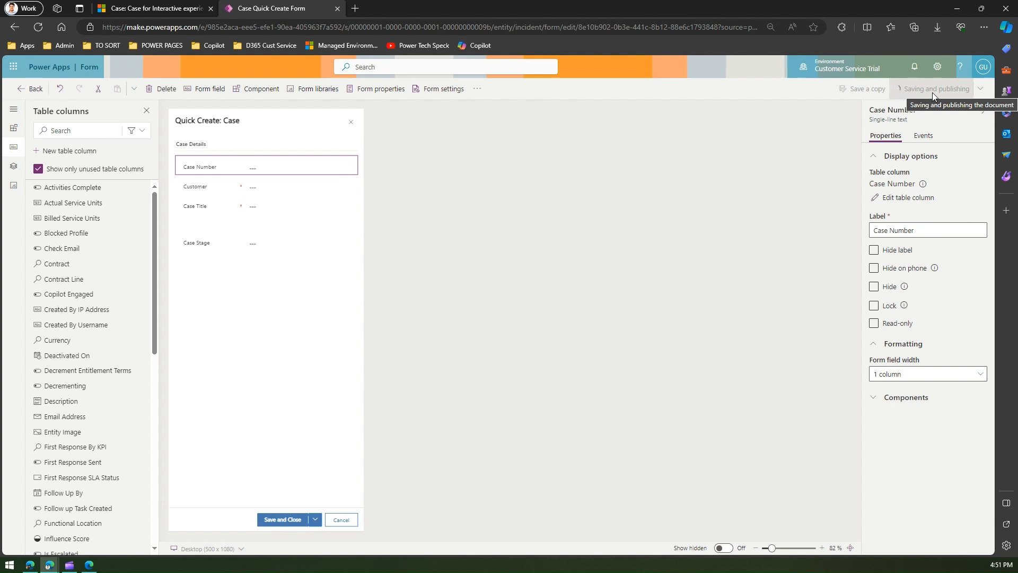
{"action": "mouse_move", "coordinate": [198, 57]}
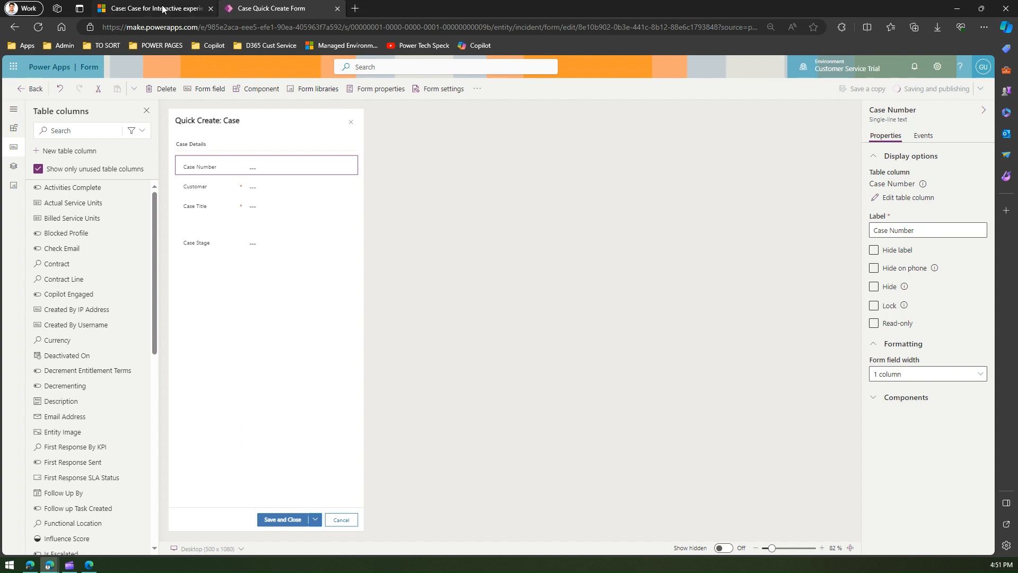
{"action": "mouse_move", "coordinate": [153, 7]}
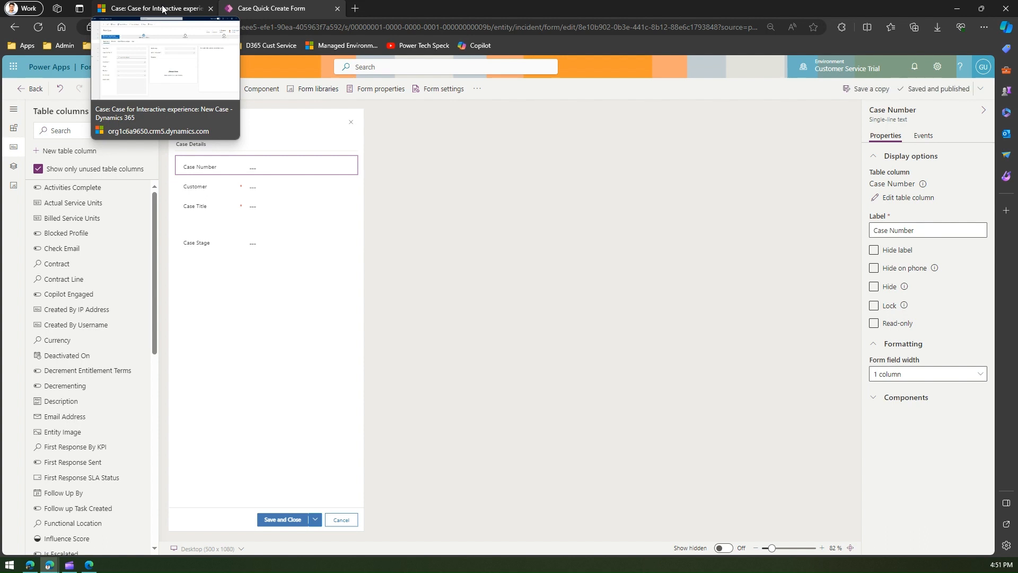
{"action": "left_click", "coordinate": [153, 7]}
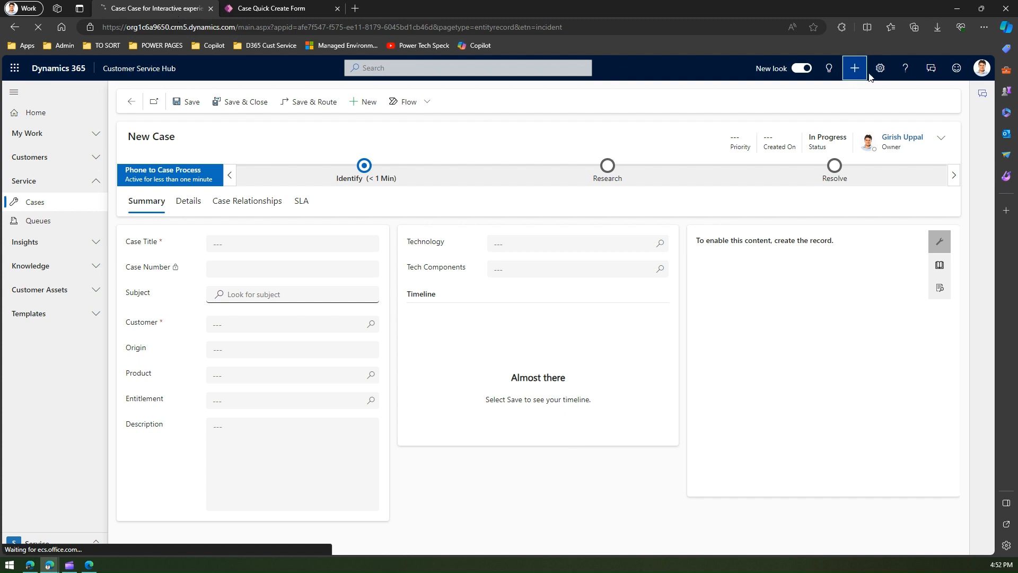
{"action": "mouse_move", "coordinate": [861, 100]}
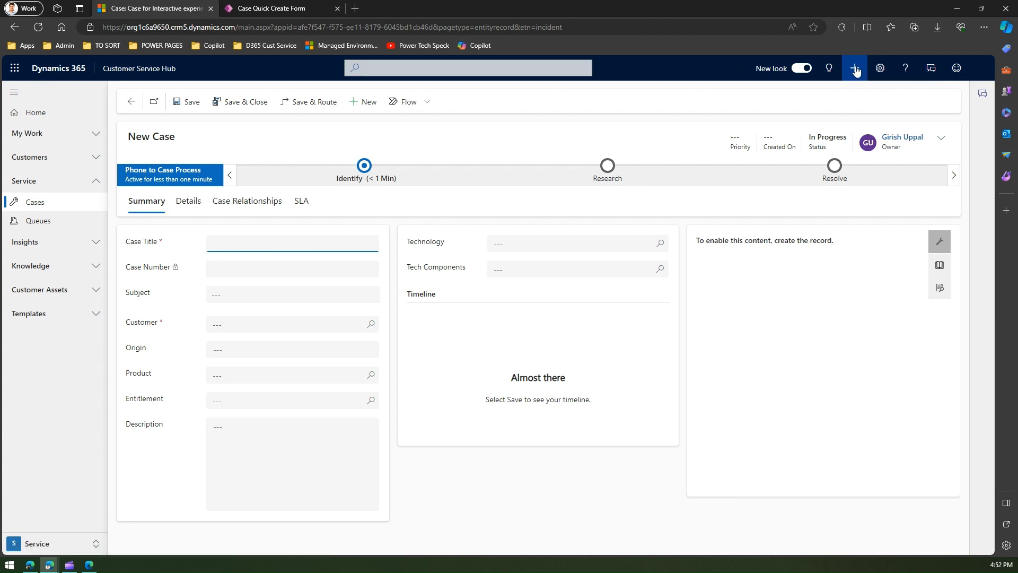
Quick-create a Case to show the updated form with Case Number and Case Stage
{"action": "left_click", "coordinate": [855, 68]}
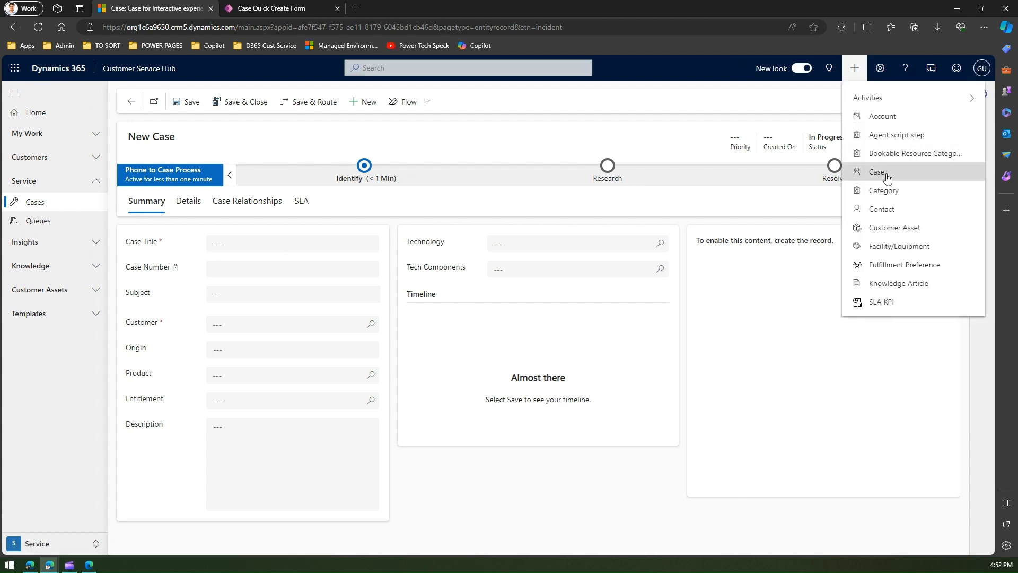
{"action": "left_click", "coordinate": [876, 172]}
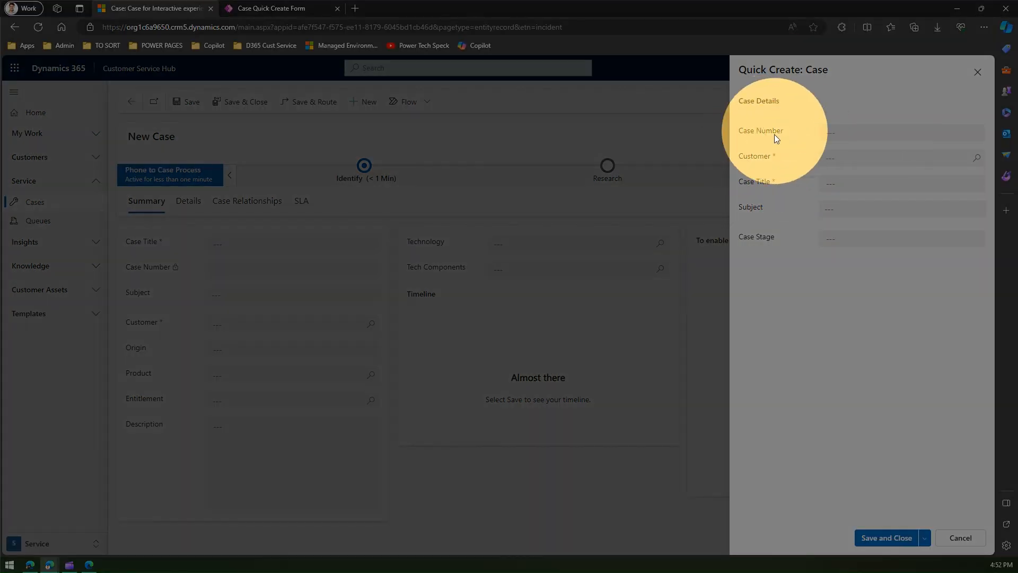
{"action": "left_click", "coordinate": [902, 209]}
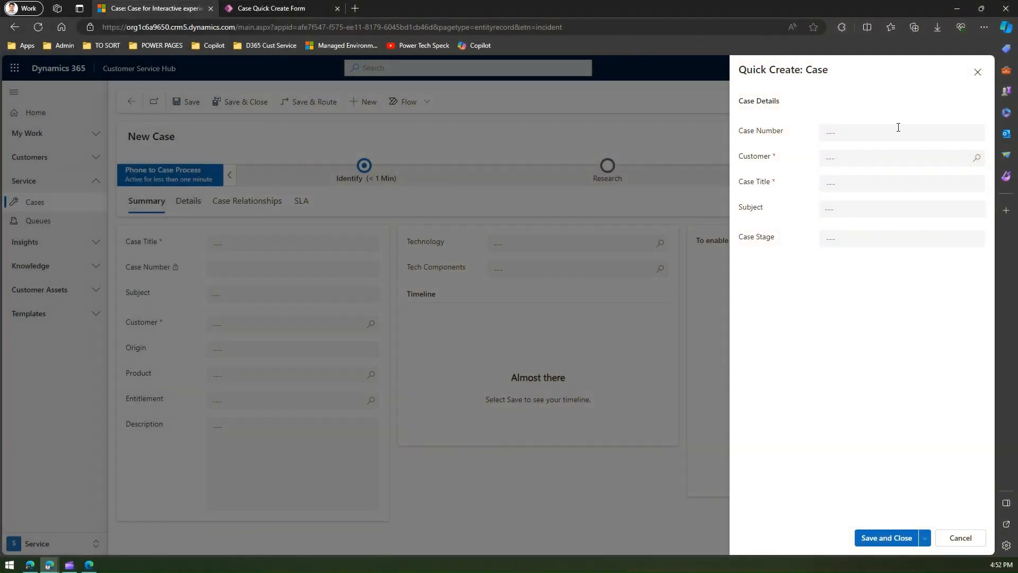
{"action": "mouse_move", "coordinate": [828, 83]}
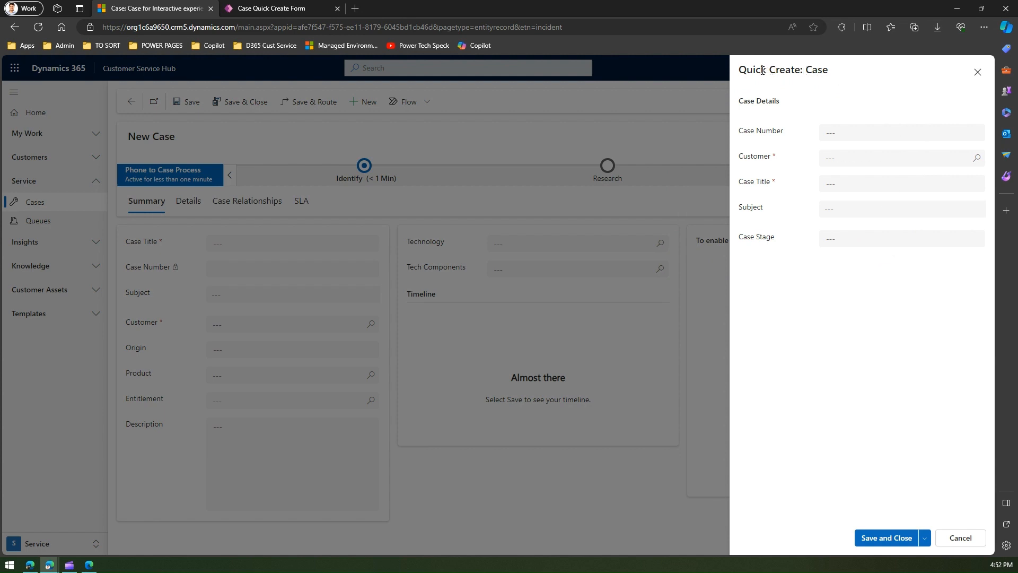
{"action": "mouse_move", "coordinate": [969, 102]}
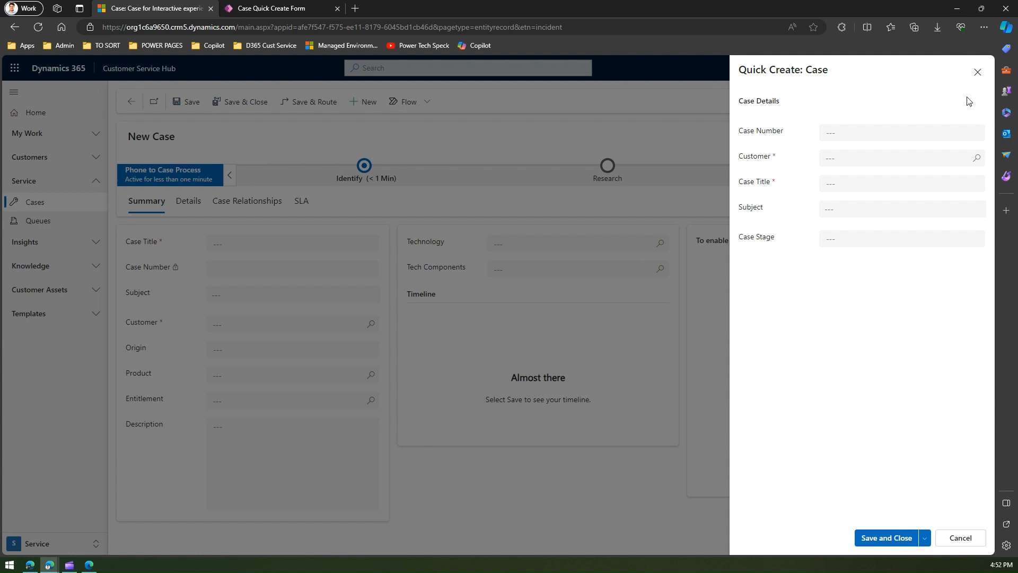
{"action": "mouse_move", "coordinate": [563, 182]}
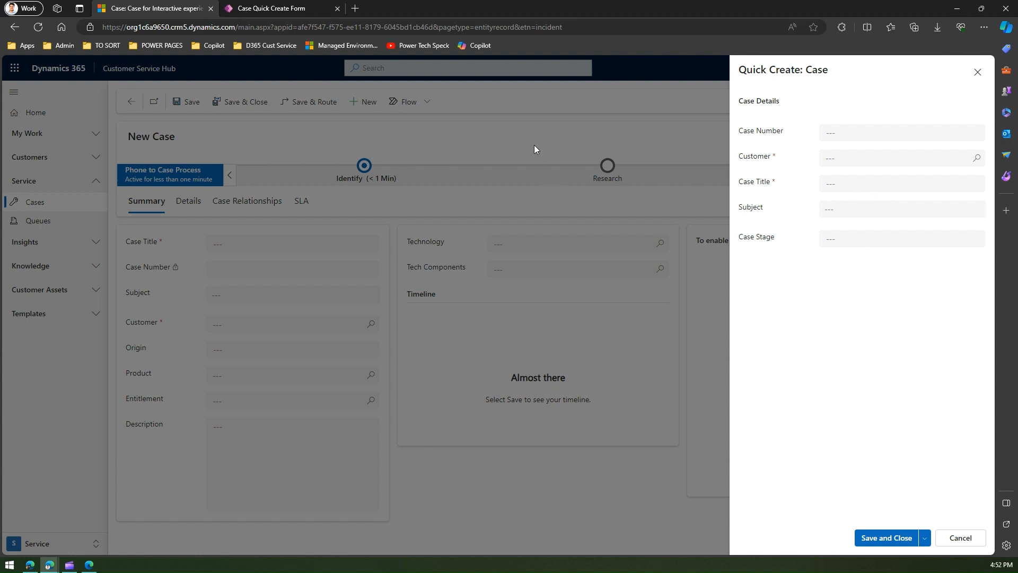
{"action": "mouse_move", "coordinate": [985, 340]}
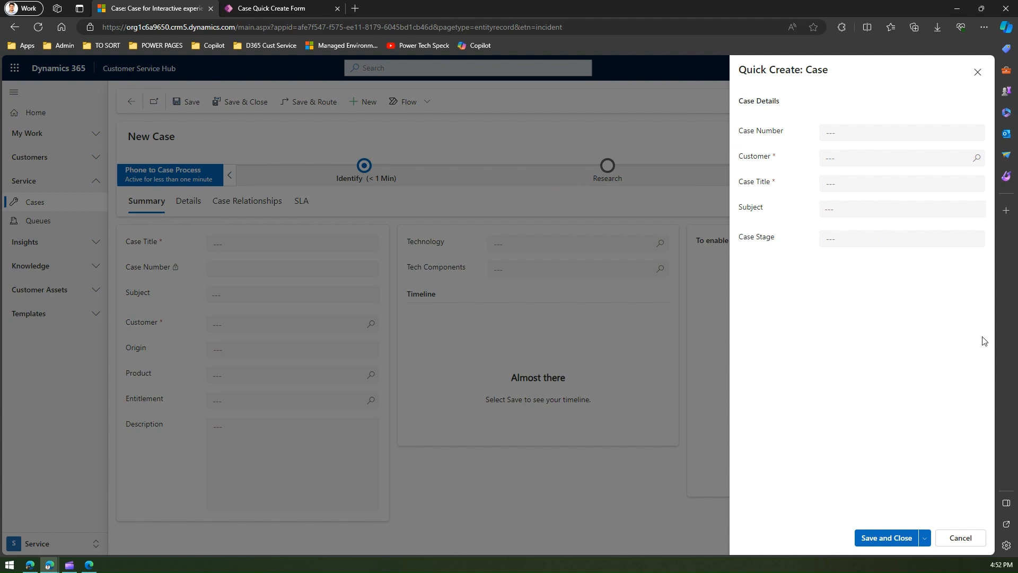